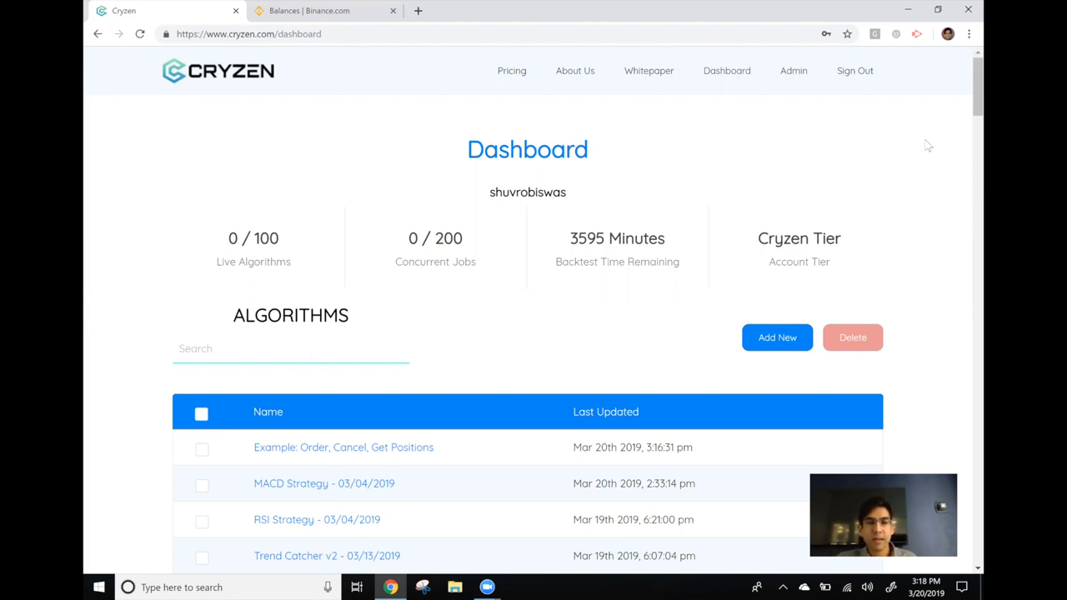
{"action": "mouse_move", "coordinate": [287, 463]}
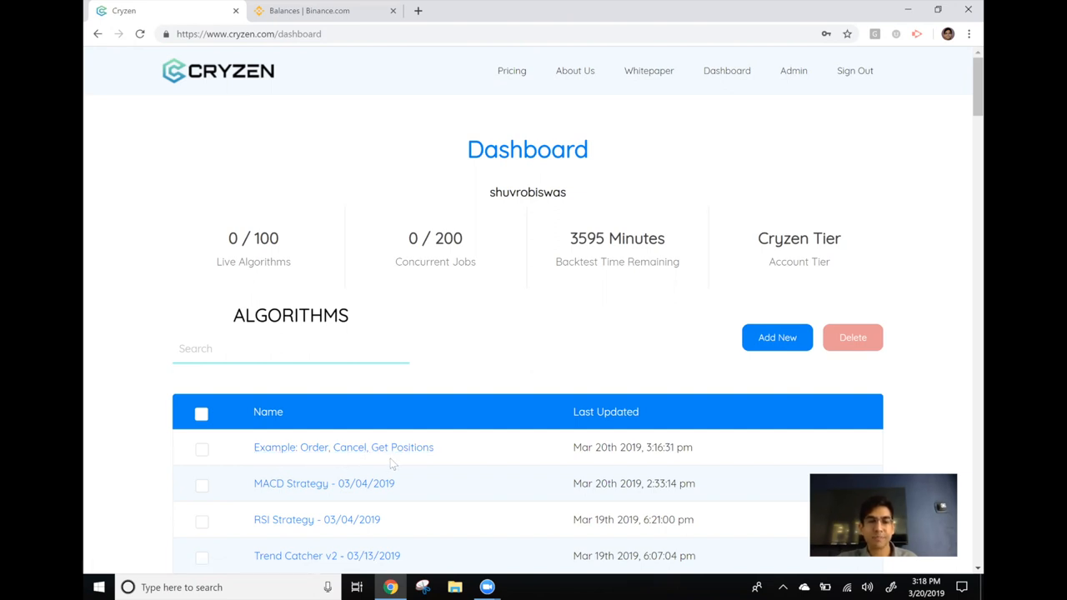
Open the 'Example: Order, Cancel, Get Positions' algorithm from the Algorithms list
{"action": "left_click", "coordinate": [344, 446]}
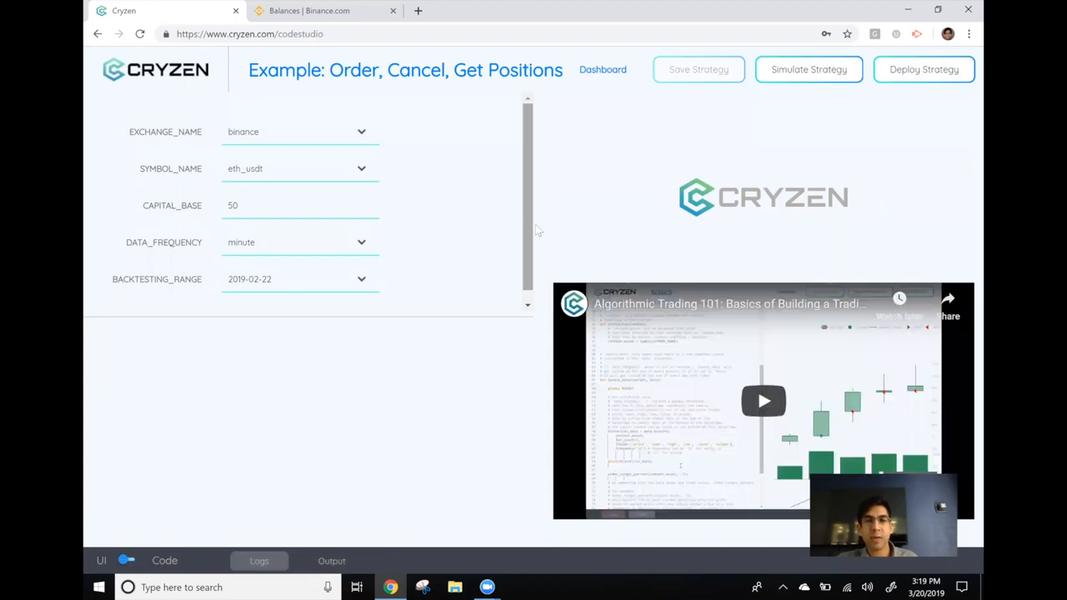
{"action": "mouse_move", "coordinate": [300, 392]}
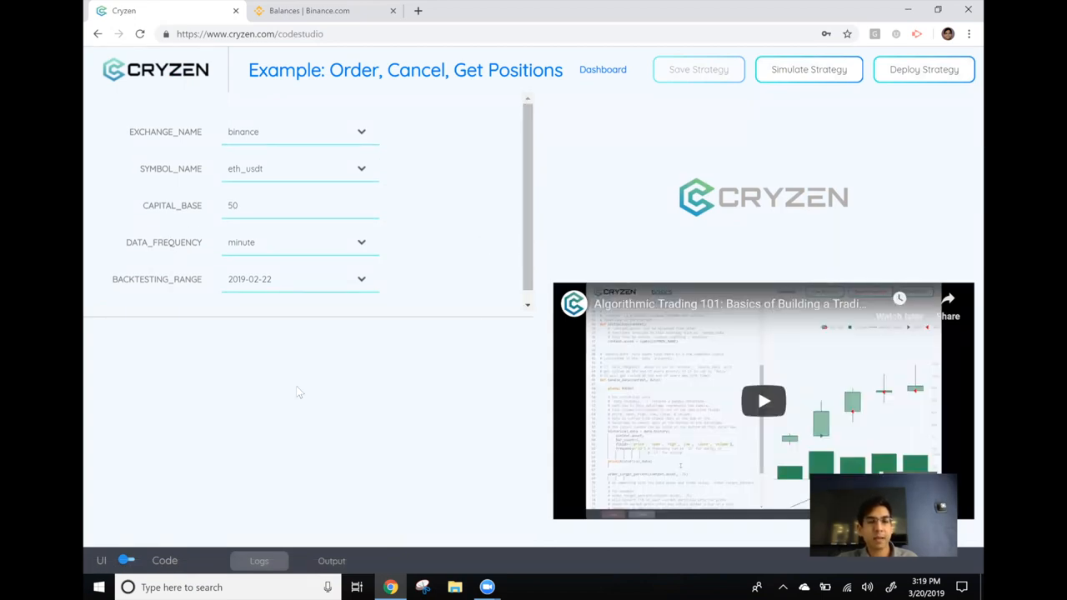
Switch to the Code view, skim the script, and start Deploy Strategy to reach the API key prompt
{"action": "left_click", "coordinate": [129, 560]}
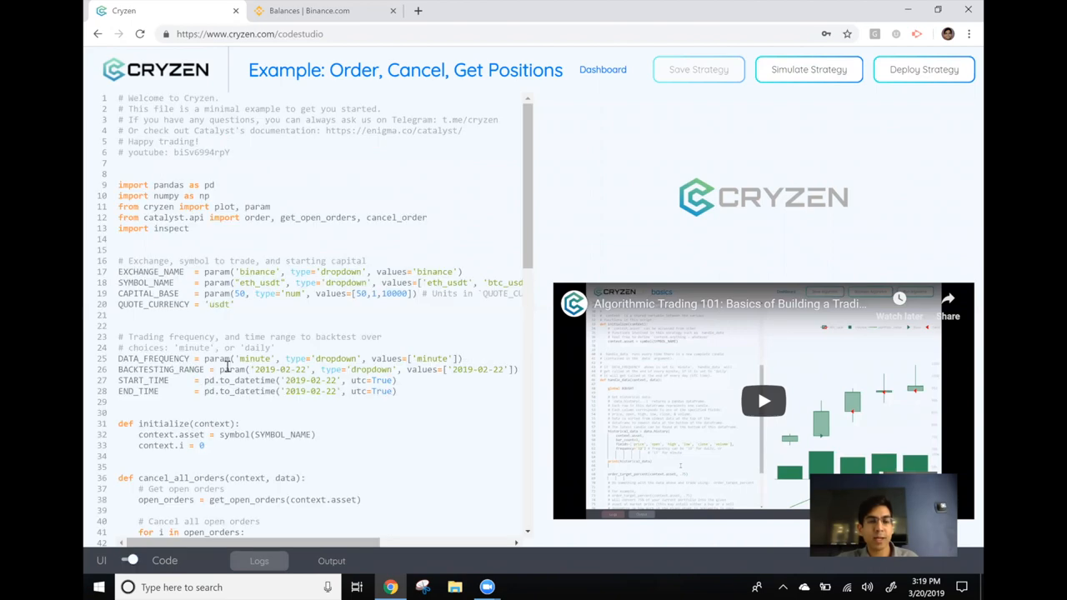
{"action": "scroll", "scroll_direction": "down", "scroll_amount": 3}
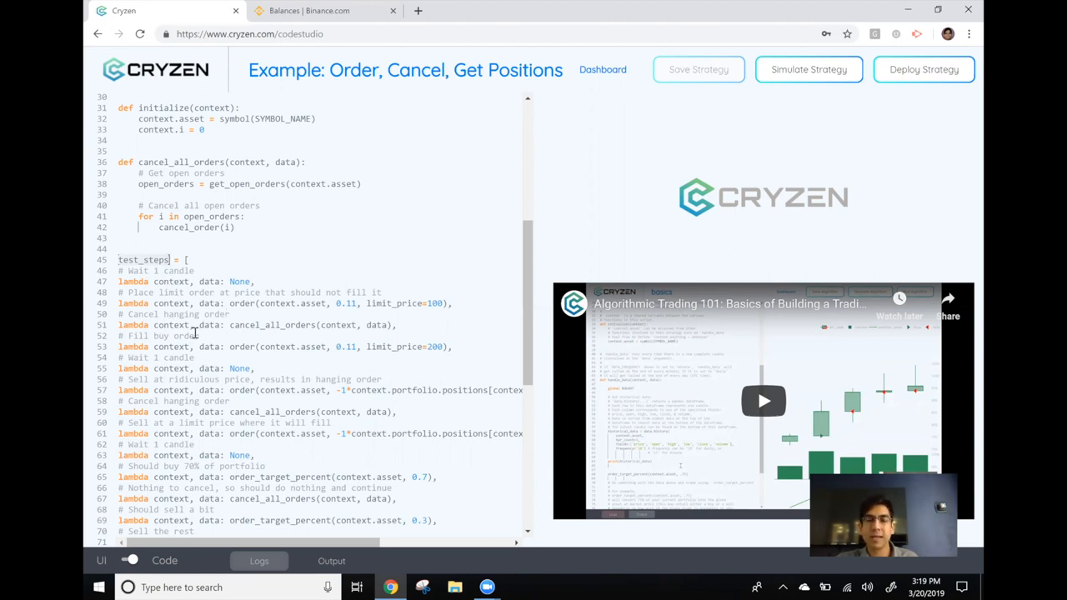
{"action": "mouse_move", "coordinate": [914, 83]}
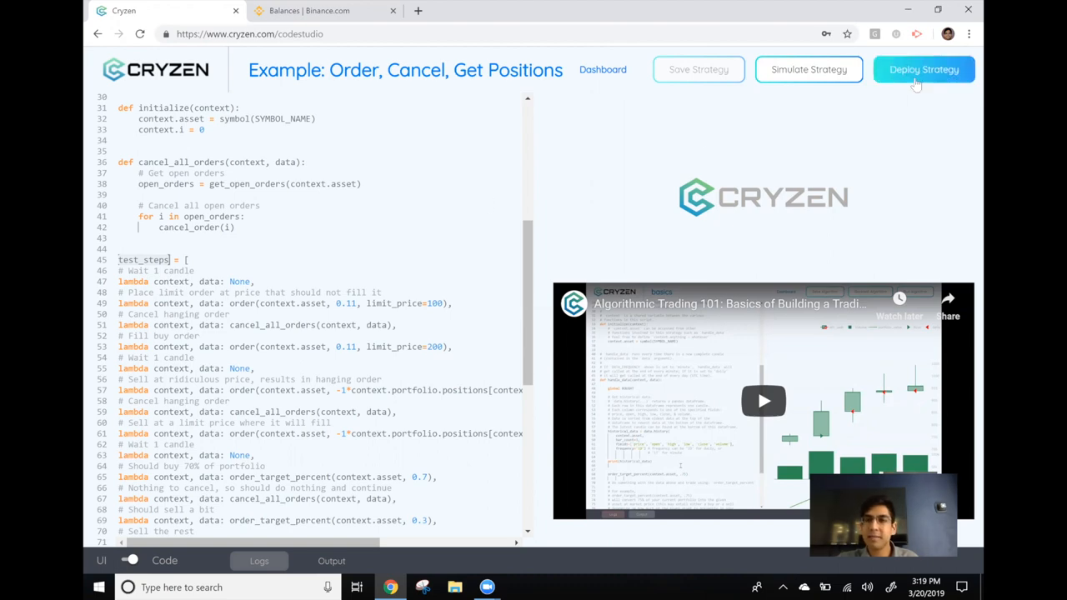
{"action": "left_click", "coordinate": [923, 70]}
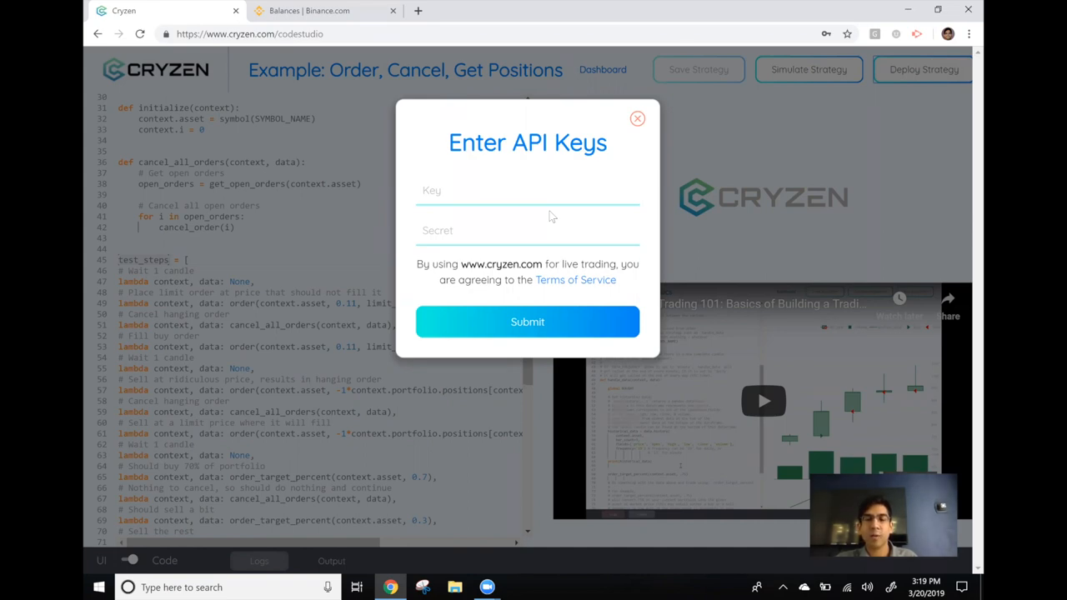
From the Binance account page, enable API access and request a new key labelled 'test'
{"action": "left_click", "coordinate": [325, 10]}
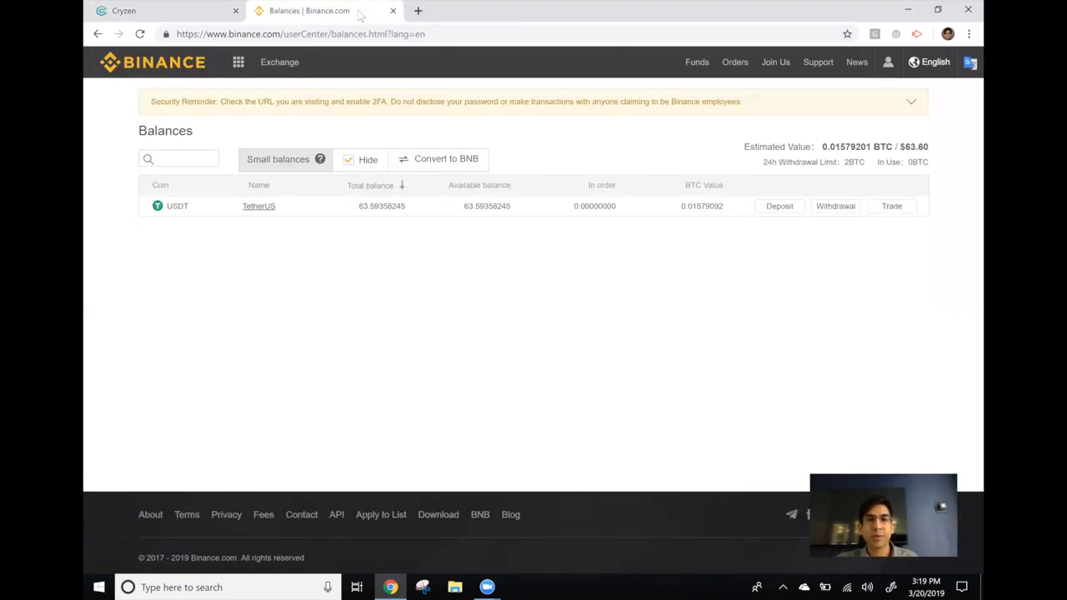
{"action": "left_click", "coordinate": [887, 62]}
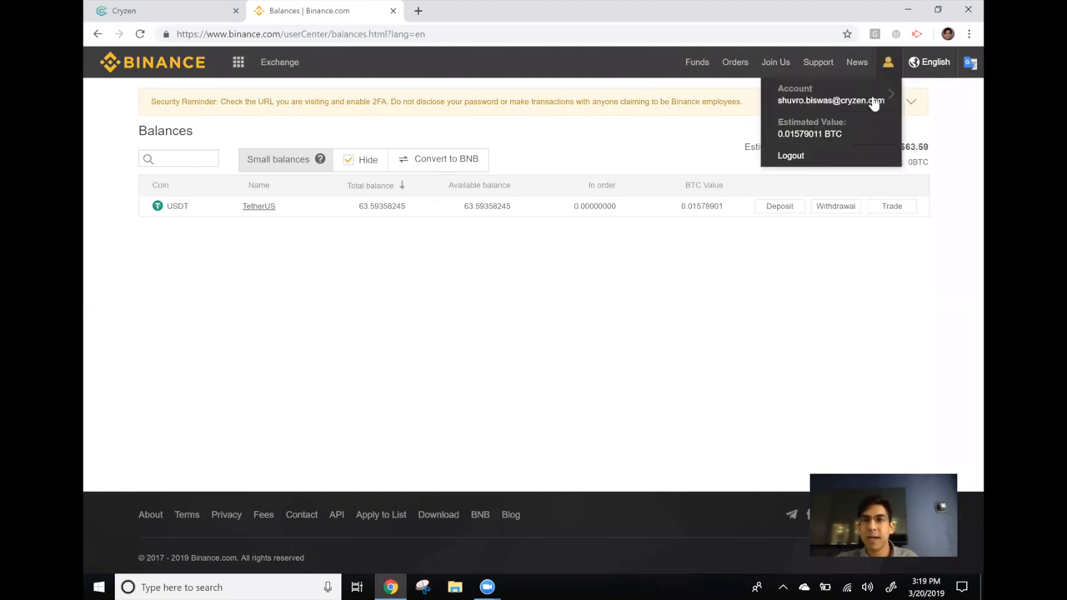
{"action": "left_click", "coordinate": [829, 100]}
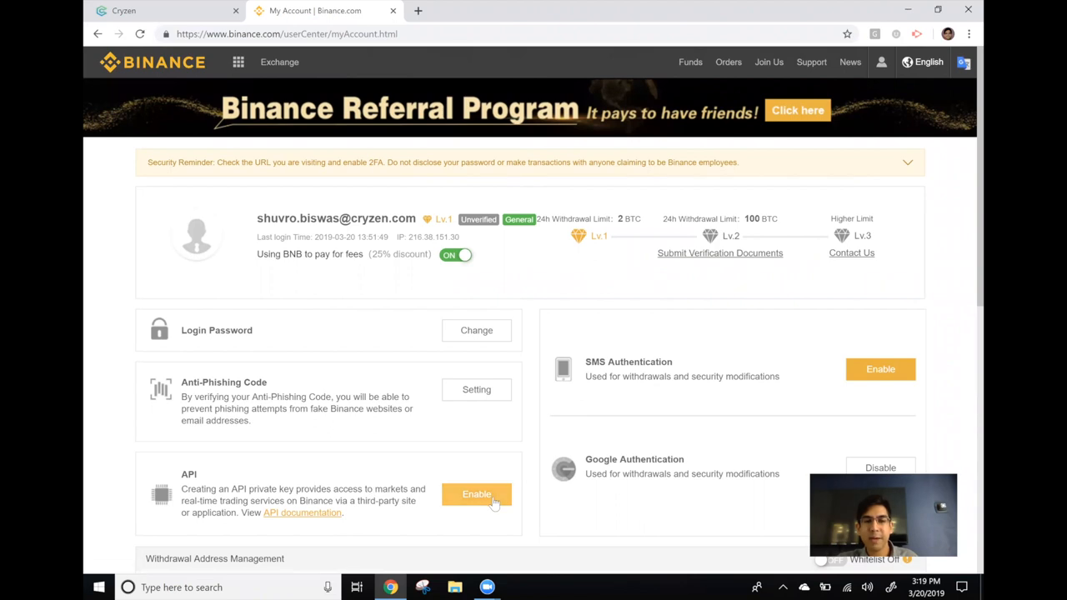
{"action": "left_click", "coordinate": [476, 494]}
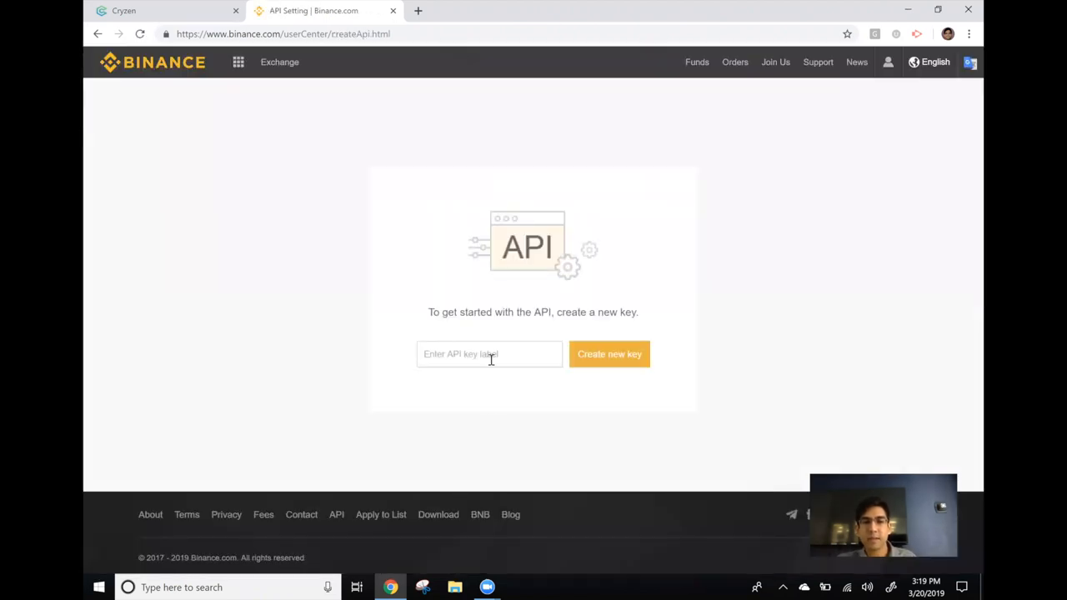
{"action": "type", "text": "test"}
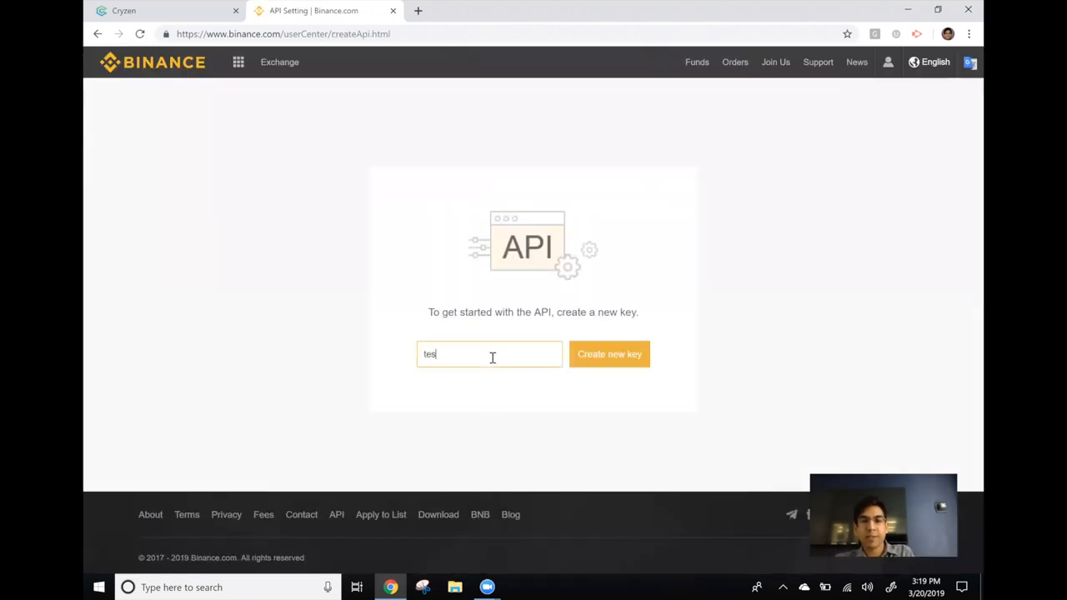
{"action": "left_click", "coordinate": [610, 353]}
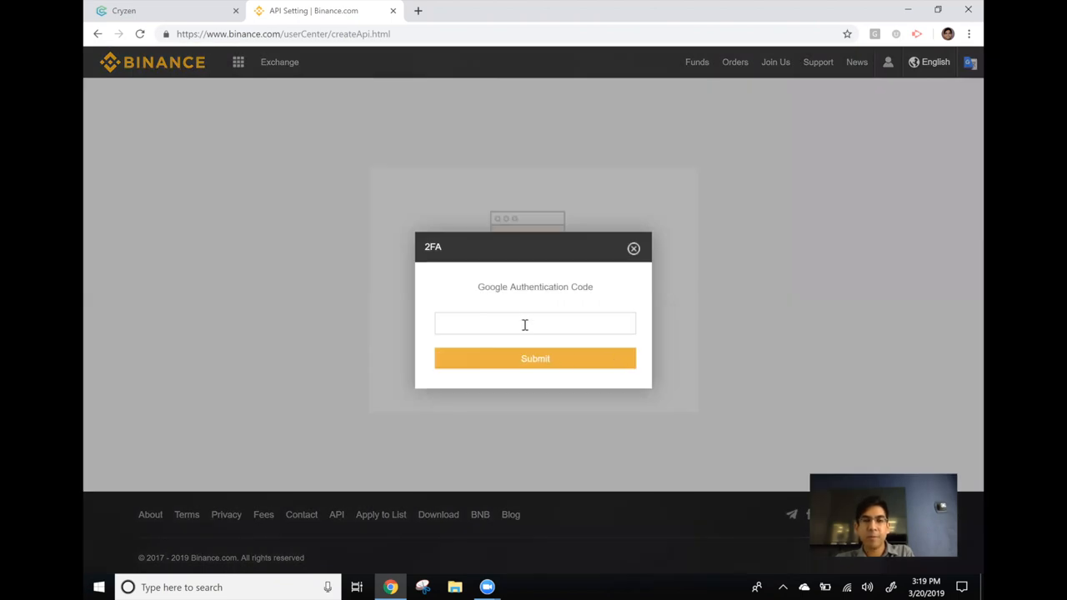
Enter the two-factor authentication code and submit it to send the confirmation email
{"action": "left_click", "coordinate": [533, 324]}
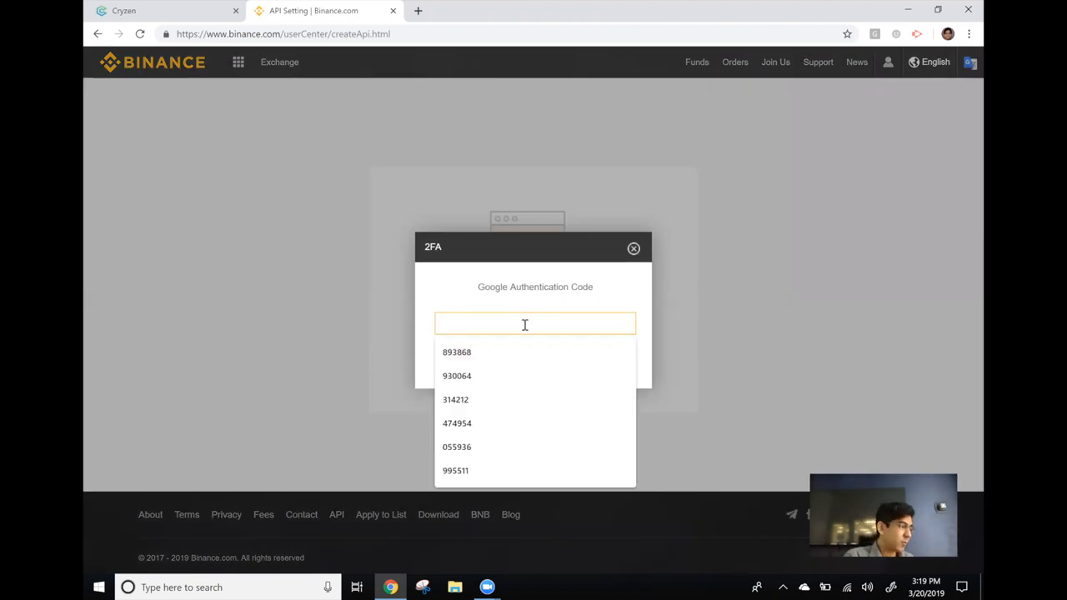
{"action": "left_click", "coordinate": [525, 323]}
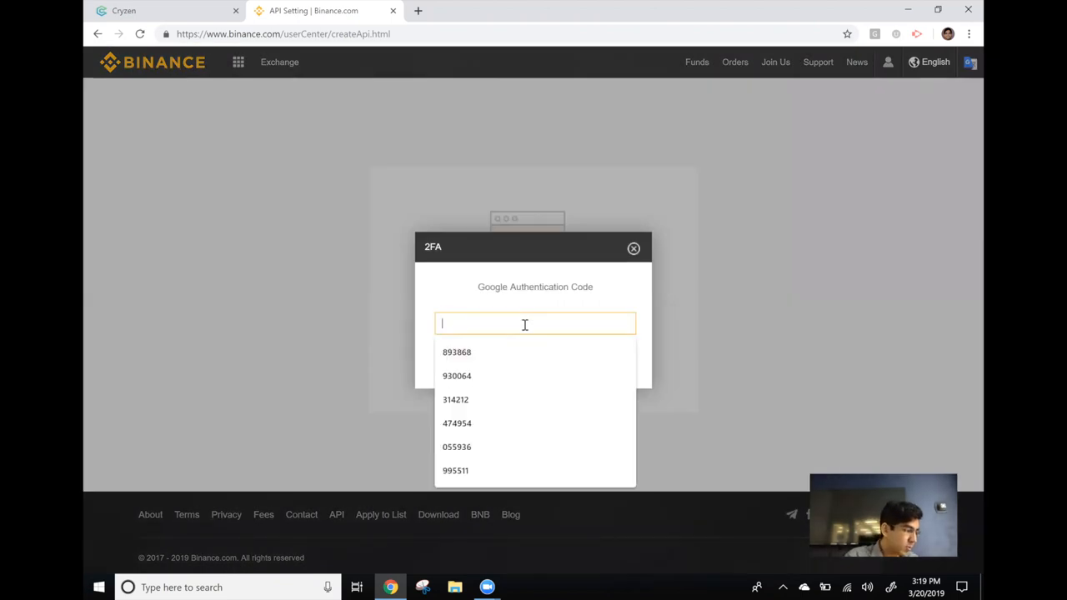
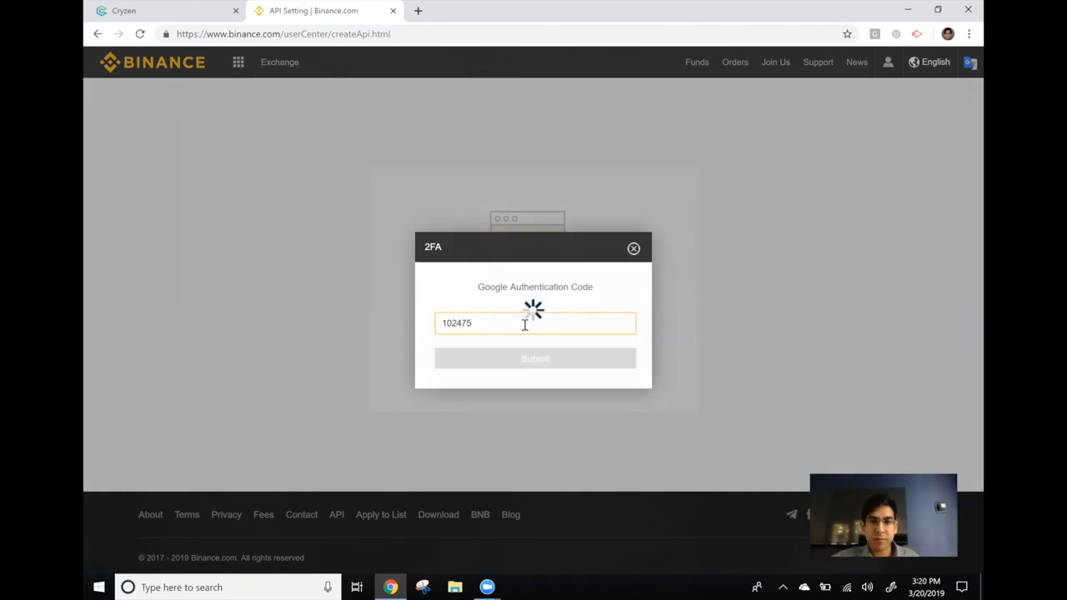
{"action": "left_click", "coordinate": [535, 358]}
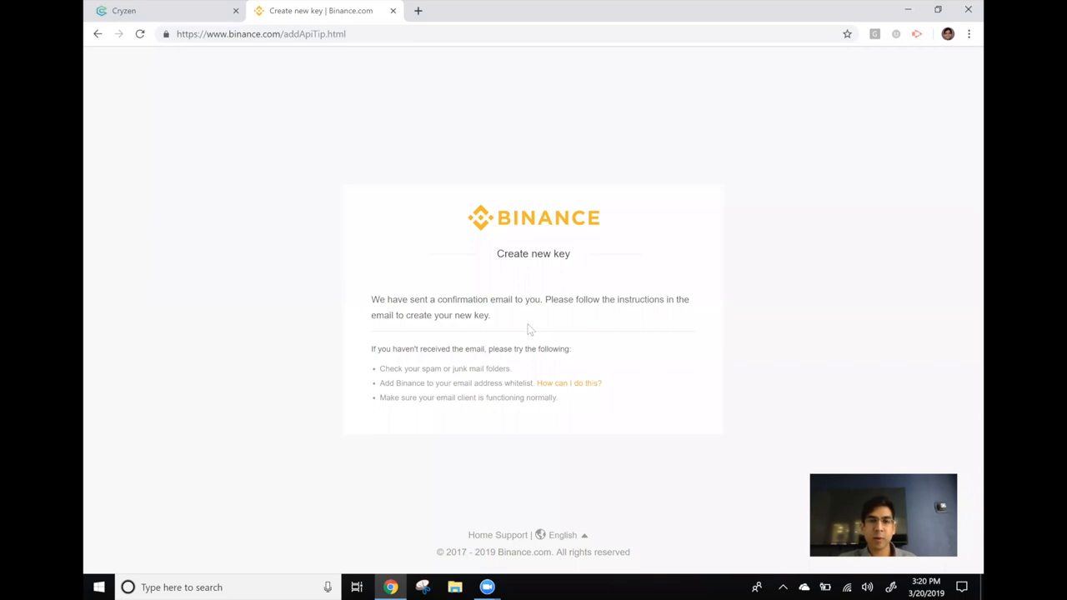
{"action": "mouse_move", "coordinate": [462, 30]}
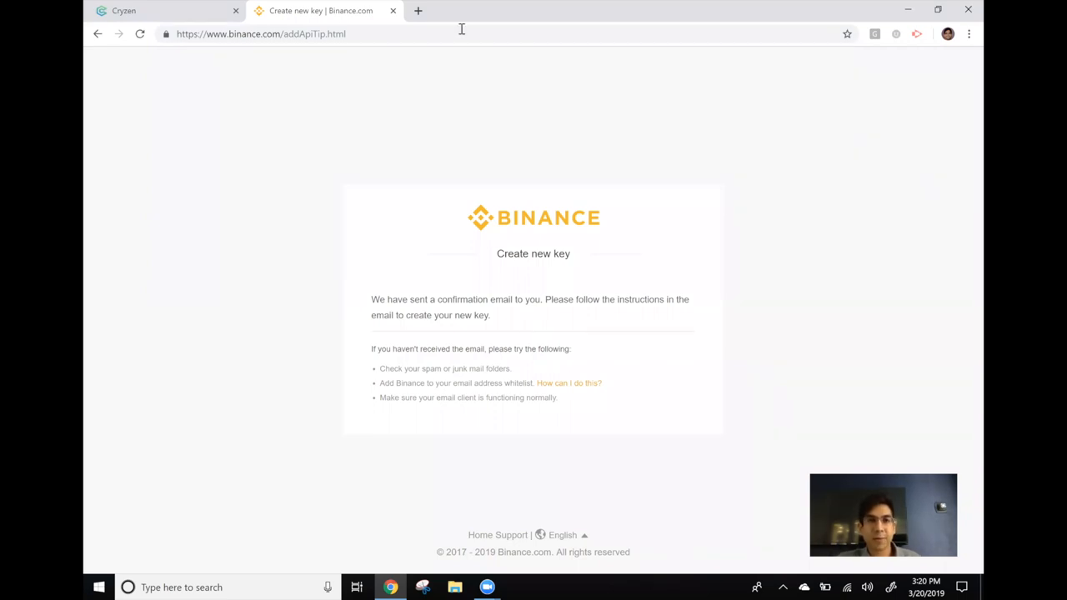
{"action": "mouse_move", "coordinate": [417, 10]}
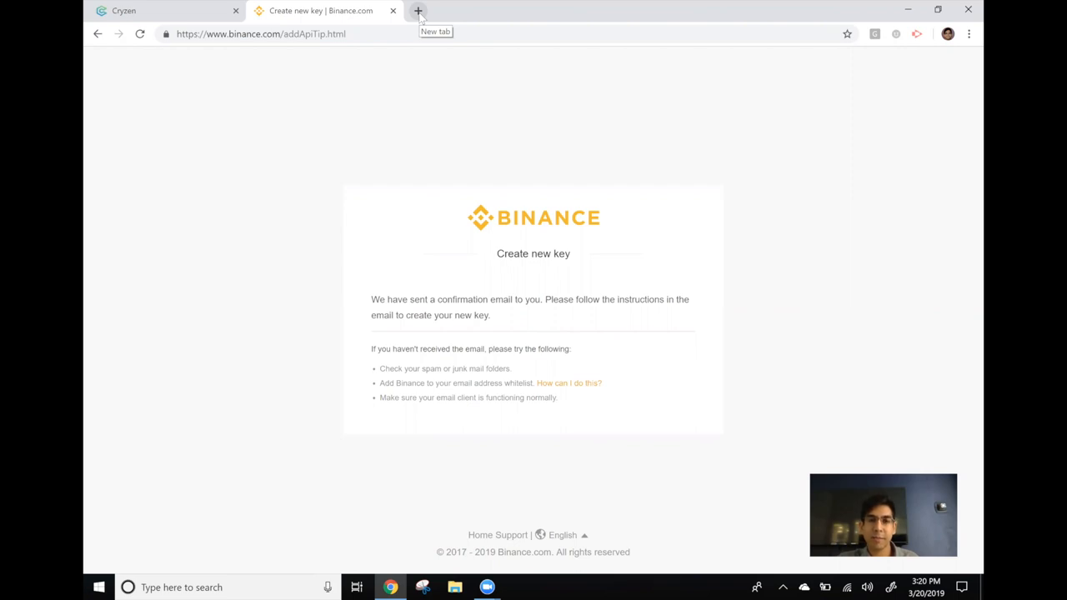
Confirm the API key creation from the Binance email in Gmail and view the generated keys
{"action": "left_click", "coordinate": [416, 10]}
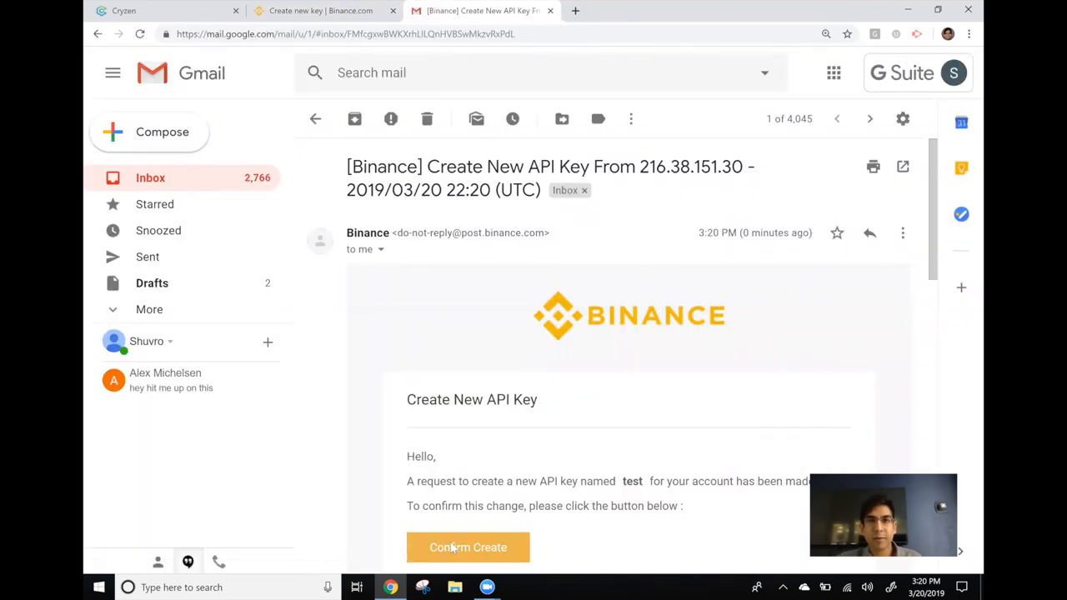
{"action": "left_click", "coordinate": [467, 547]}
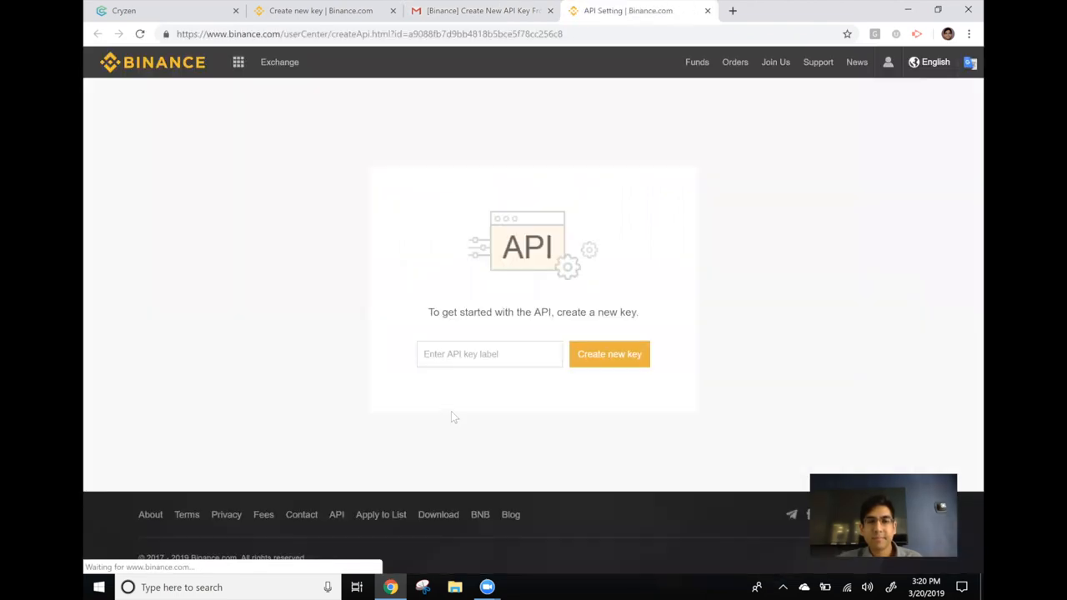
{"action": "left_click", "coordinate": [610, 354]}
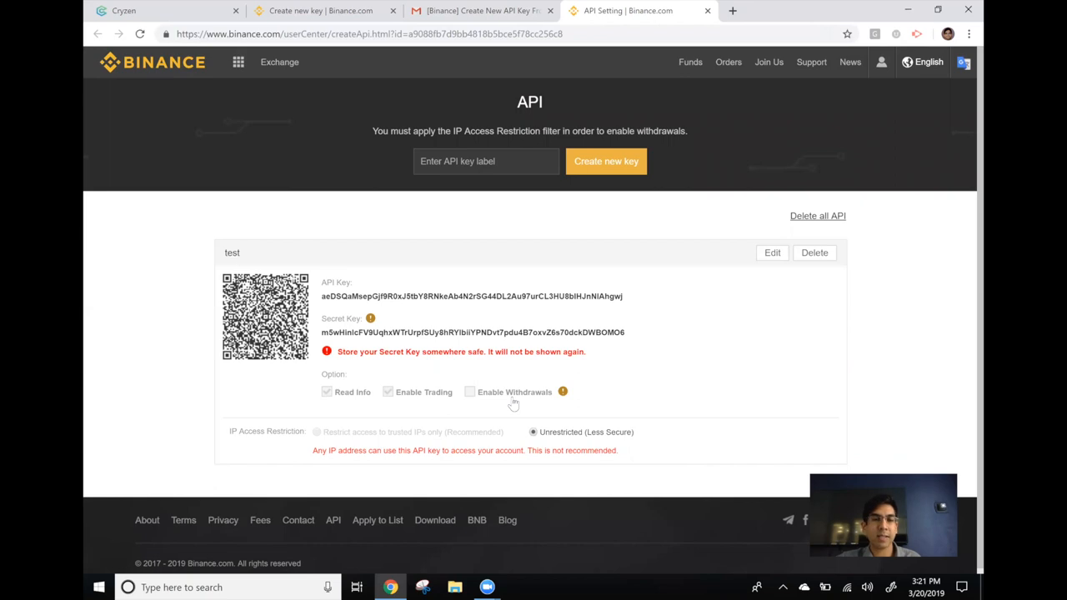
{"action": "mouse_move", "coordinate": [480, 309]}
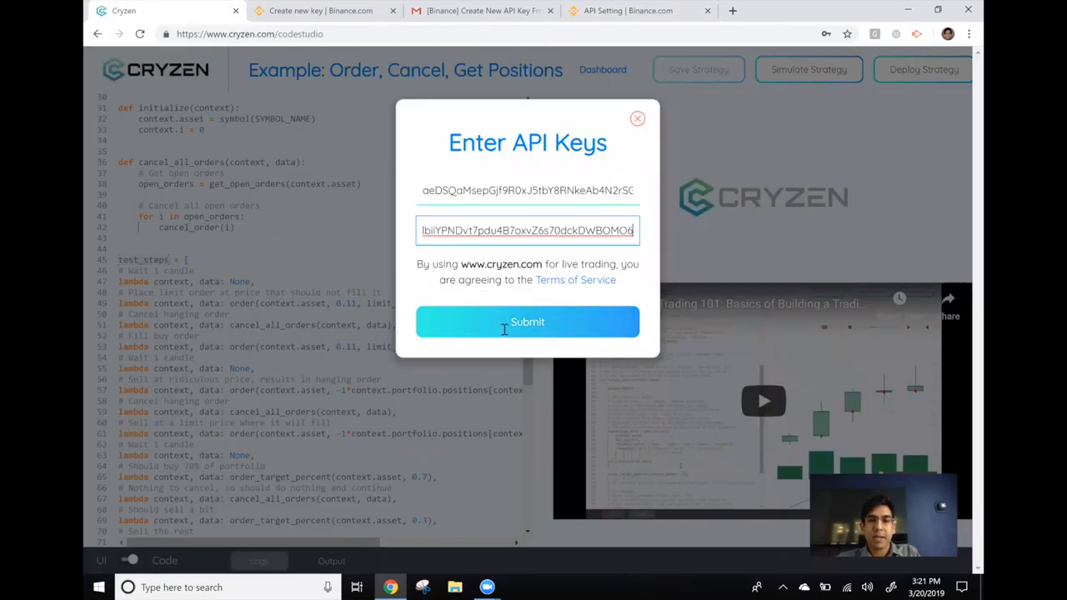
Submit the pasted Binance API key and secret to launch the strategy live
{"action": "left_click", "coordinate": [527, 322]}
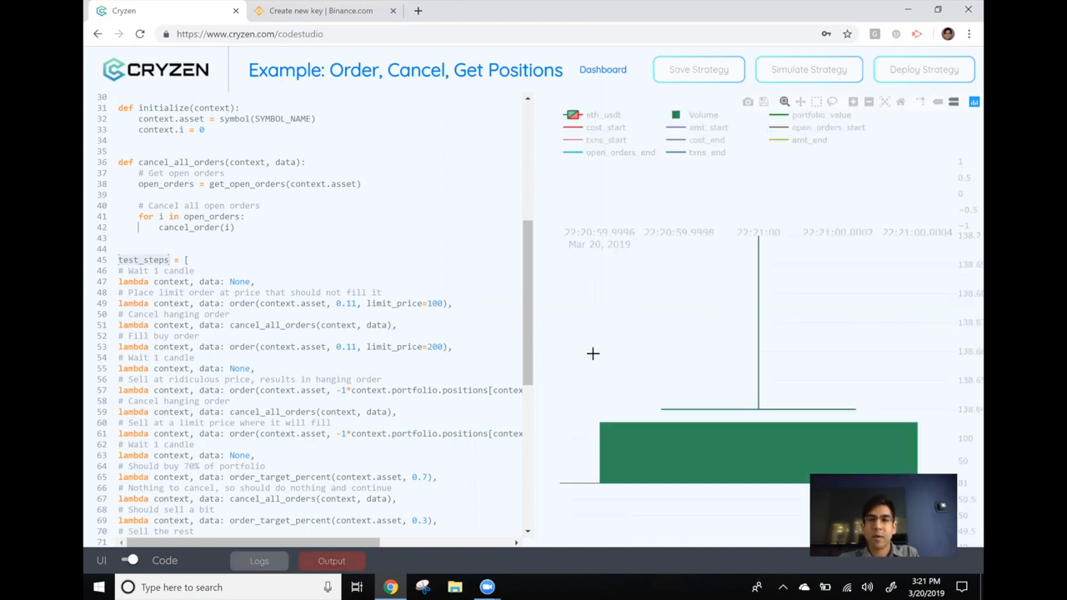
{"action": "mouse_move", "coordinate": [682, 407]}
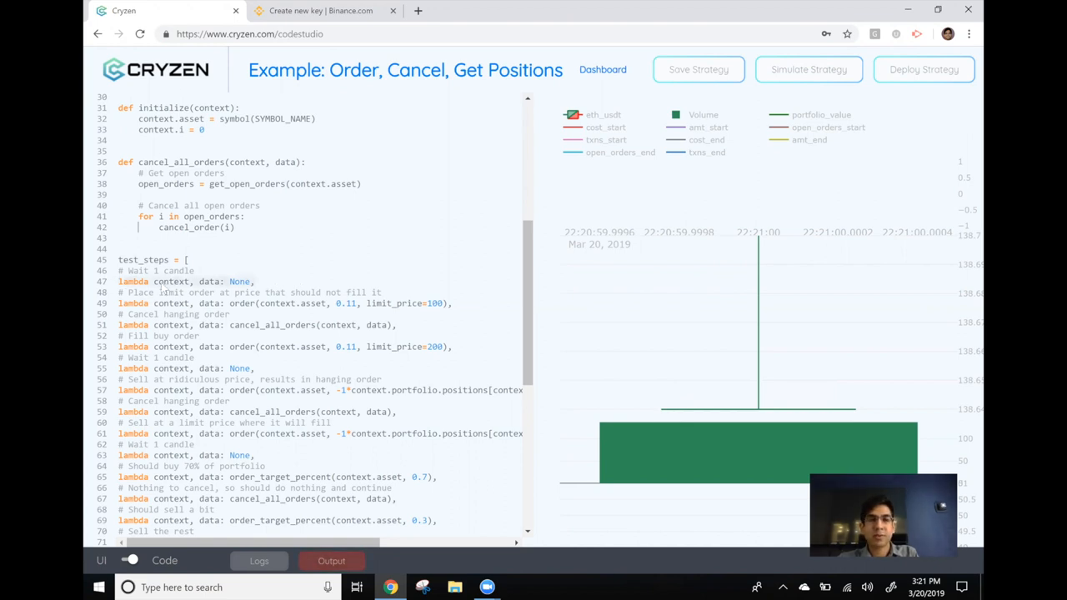
Review the test_steps code while the live chart accumulates candles and orders
{"action": "left_click", "coordinate": [197, 270]}
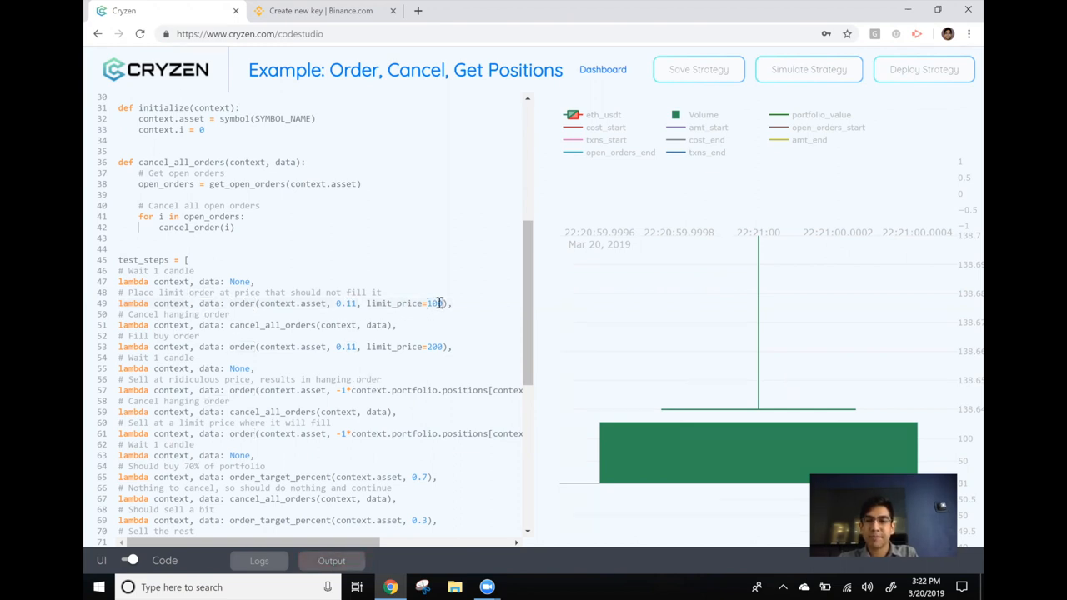
{"action": "mouse_move", "coordinate": [759, 405]}
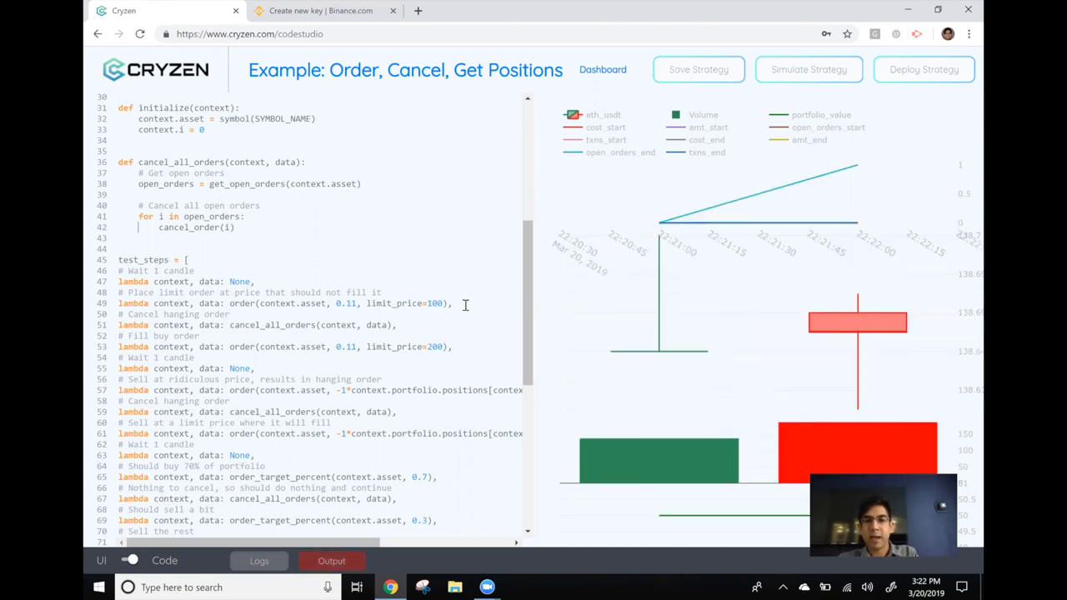
{"action": "mouse_move", "coordinate": [350, 333]}
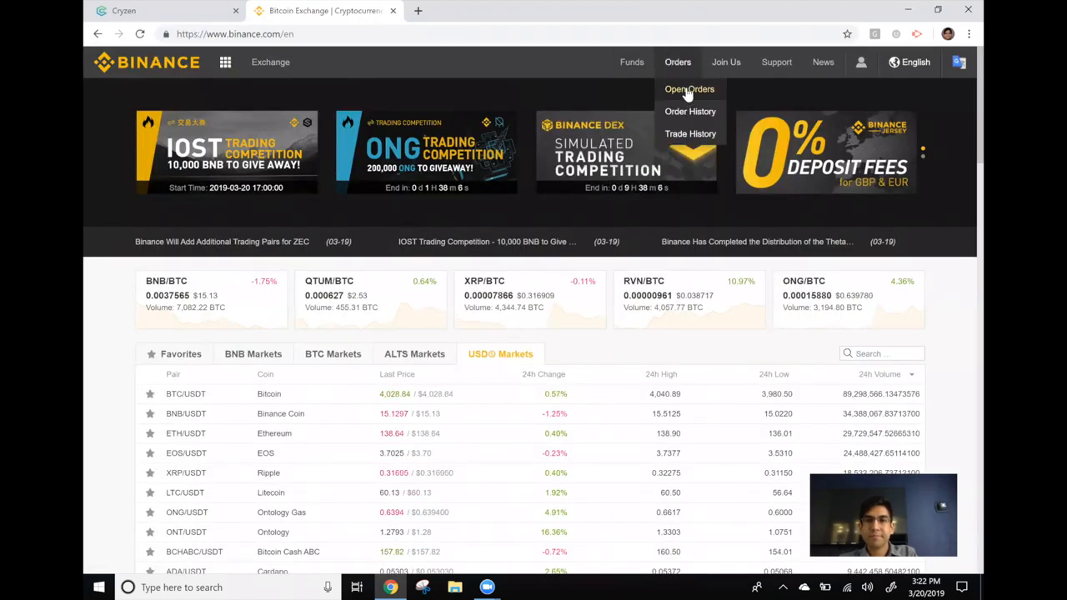
Check Binance Open Orders for the ETH/USDT limit buy at 100 and reload until it is cancelled
{"action": "left_click", "coordinate": [690, 90]}
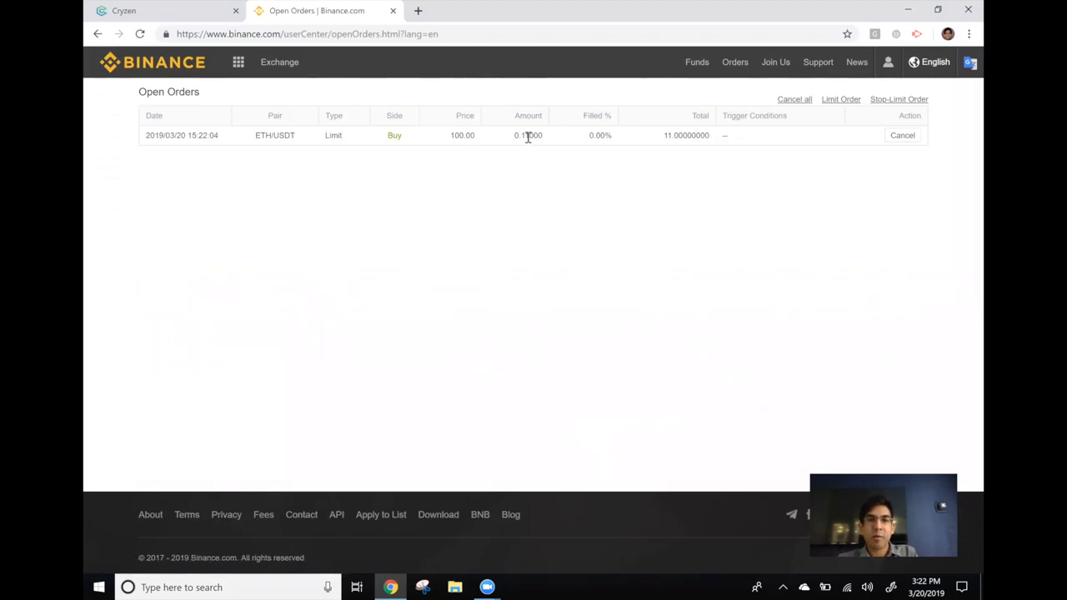
{"action": "double_click", "coordinate": [520, 135]}
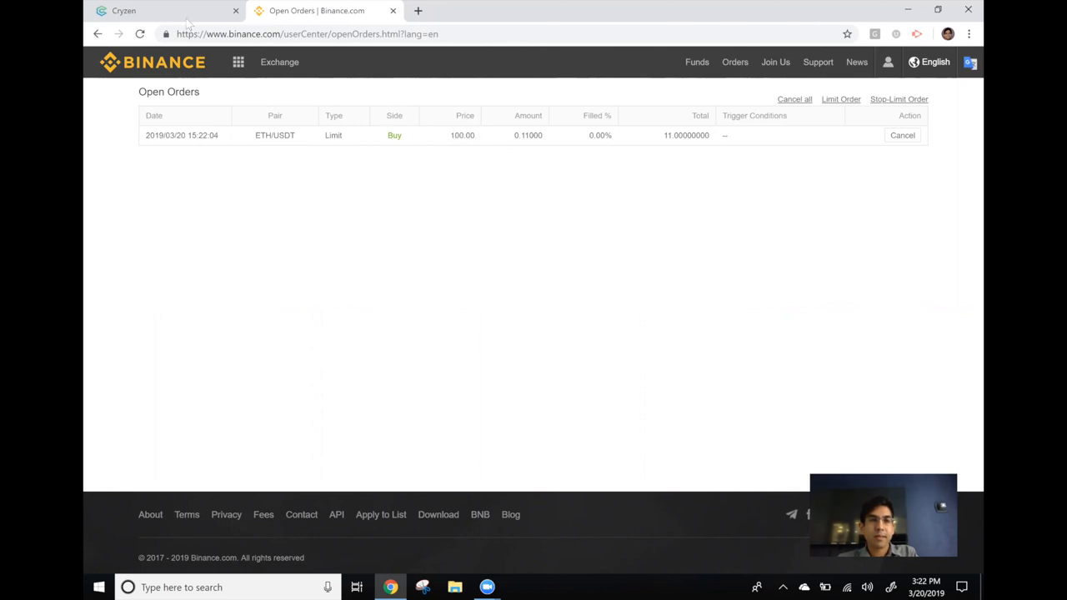
{"action": "left_click", "coordinate": [123, 10]}
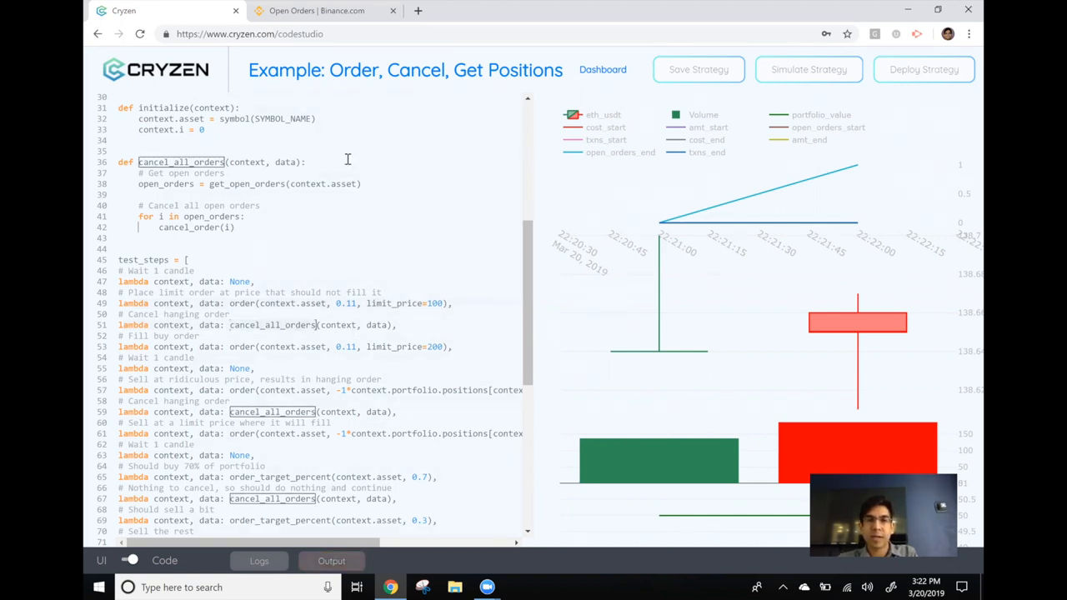
{"action": "left_click", "coordinate": [323, 10]}
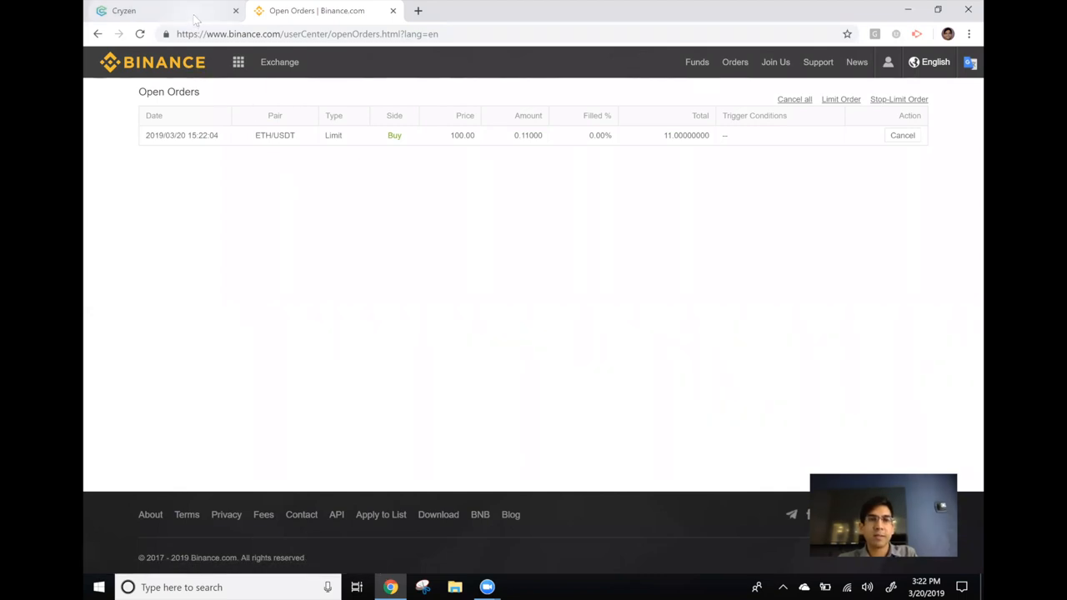
{"action": "left_click", "coordinate": [123, 10]}
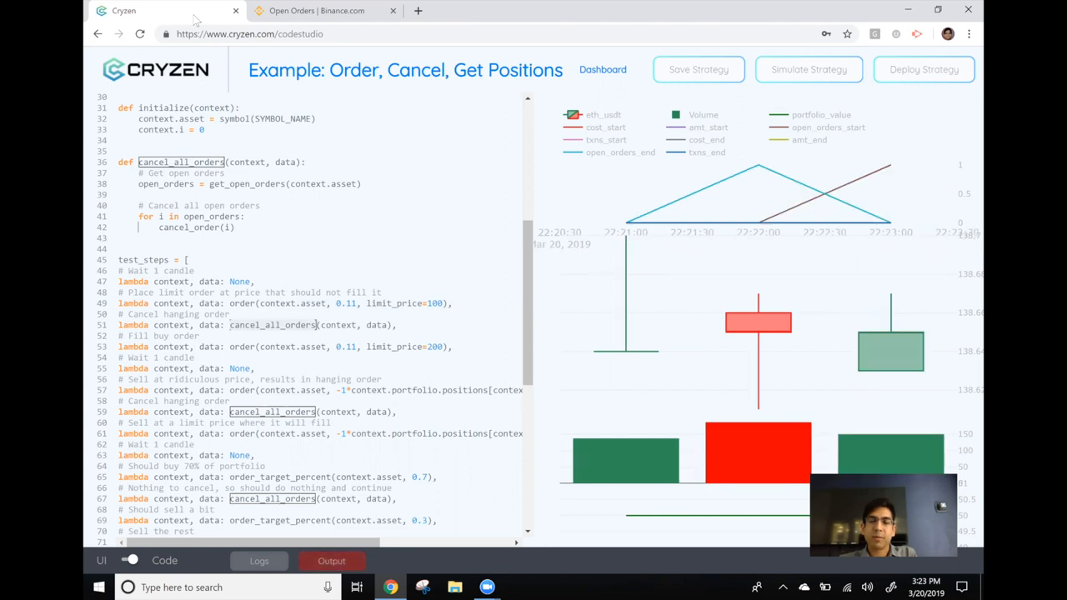
{"action": "left_click", "coordinate": [324, 10]}
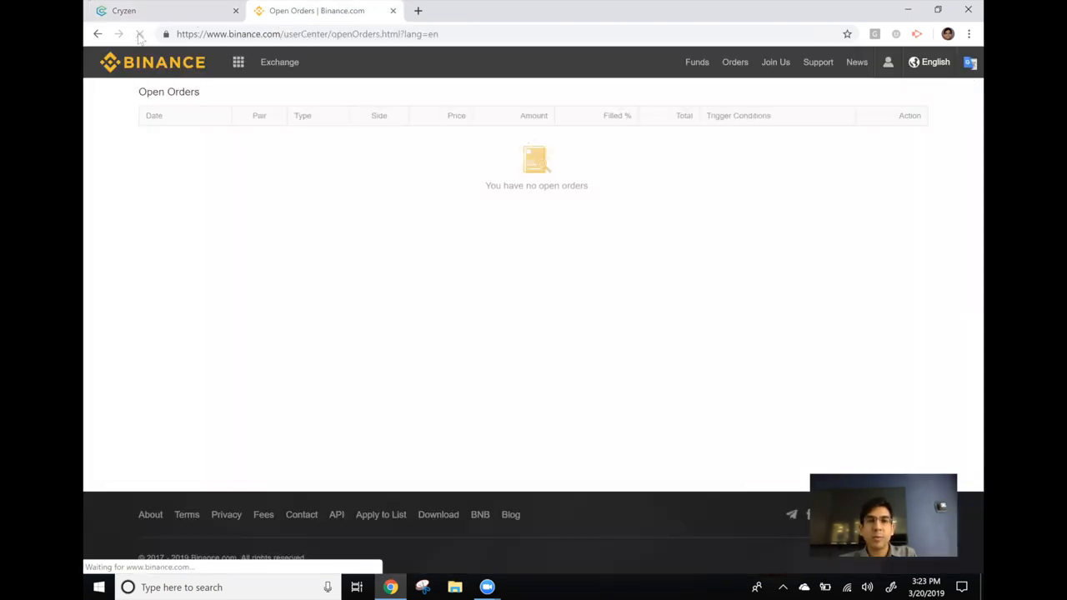
{"action": "left_click", "coordinate": [140, 33]}
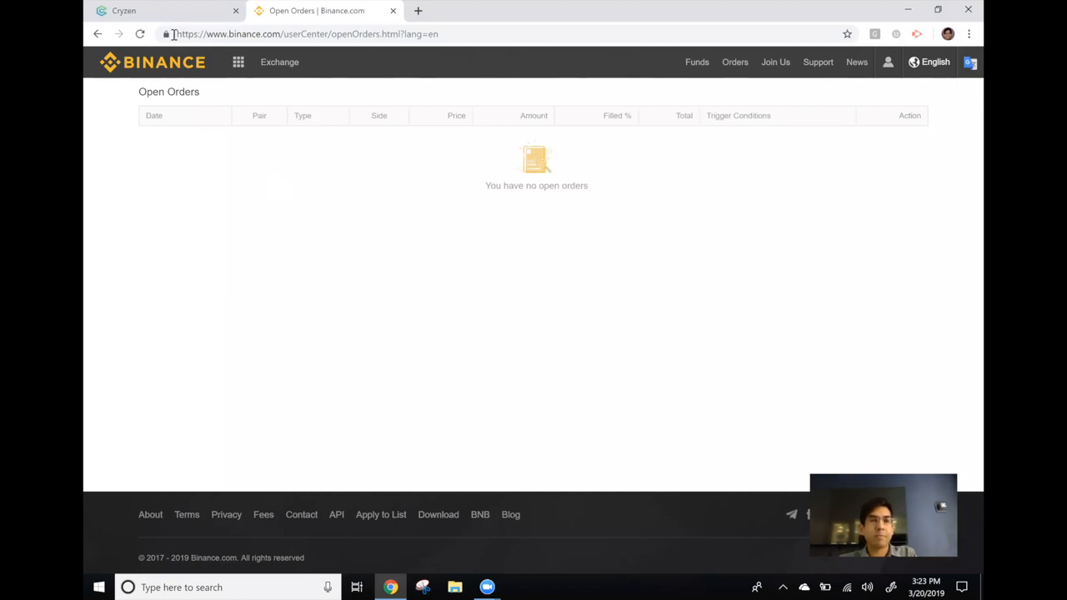
Return to the Cryzen strategy code and chart, reaching the buy at limit price 200
{"action": "left_click", "coordinate": [124, 10]}
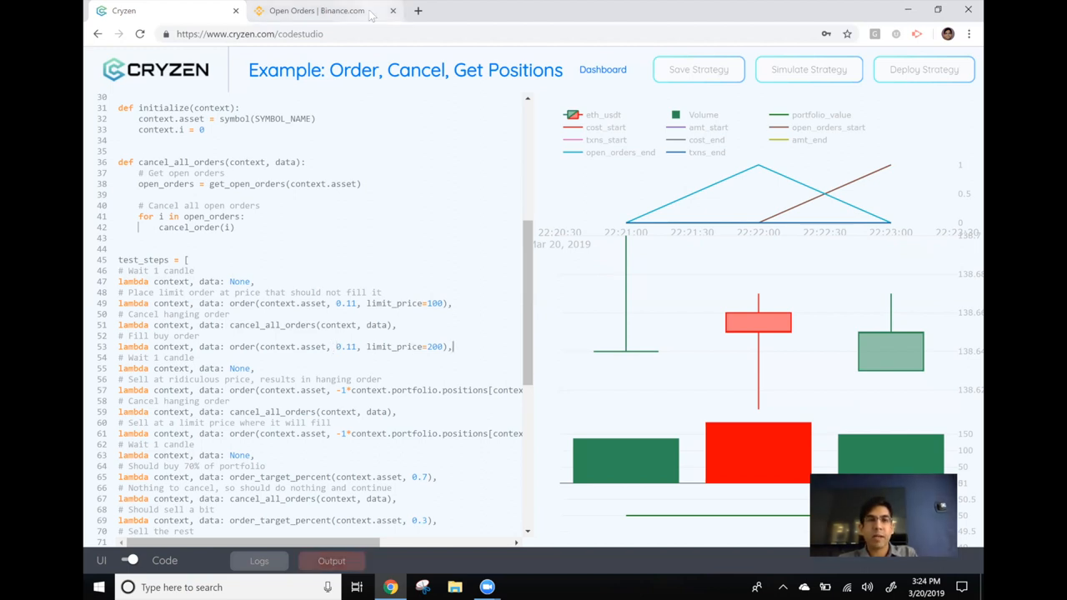
Check the USDT and ETH total balances on Binance against the Cryzen chart's latest buy
{"action": "left_click", "coordinate": [317, 10]}
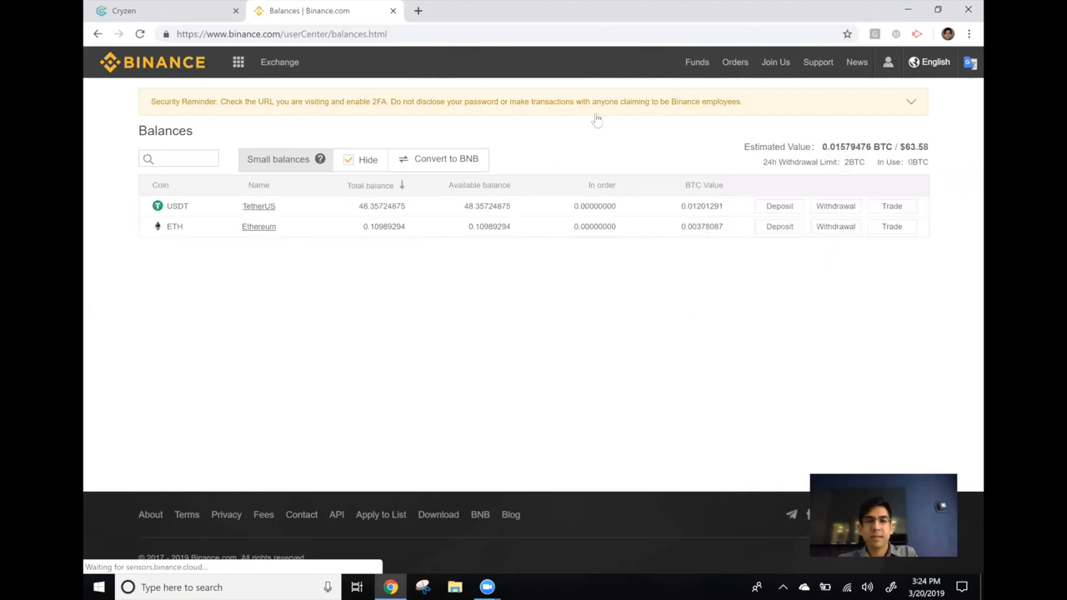
{"action": "double_click", "coordinate": [375, 207]}
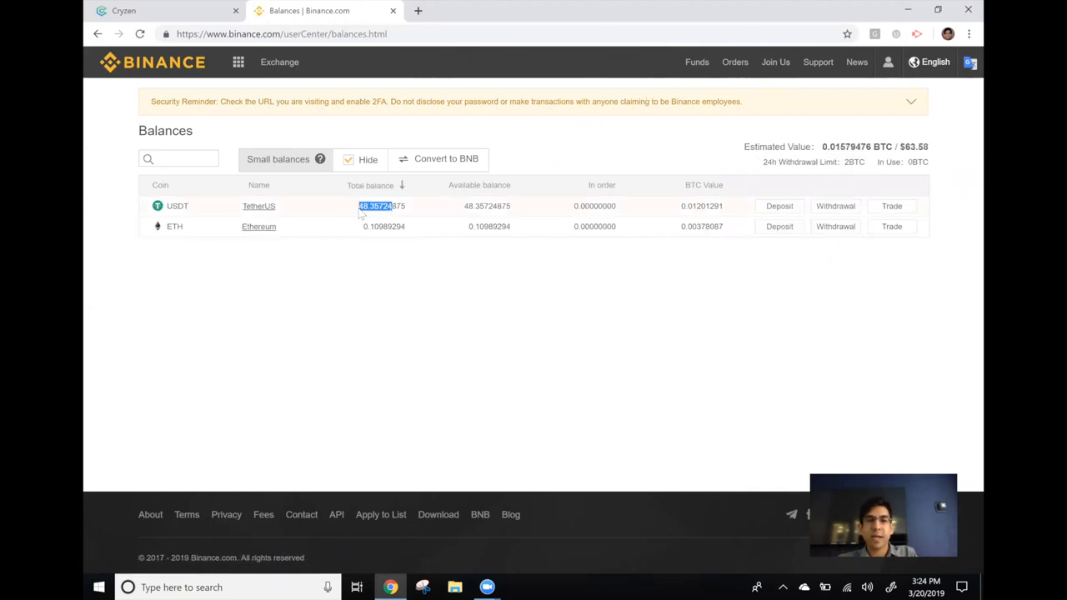
{"action": "left_click", "coordinate": [124, 10]}
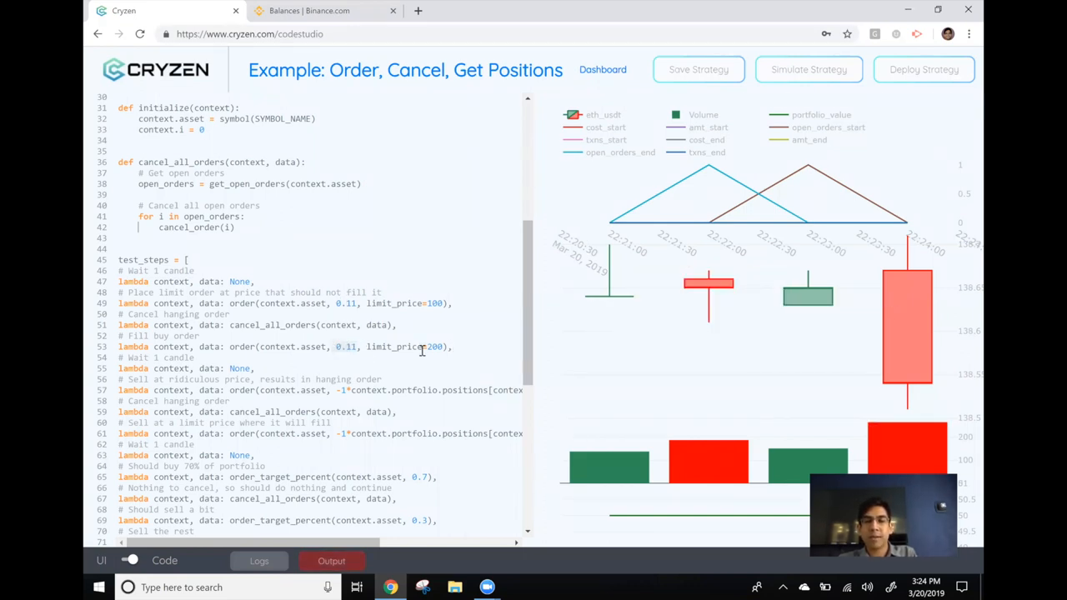
{"action": "left_click", "coordinate": [325, 10]}
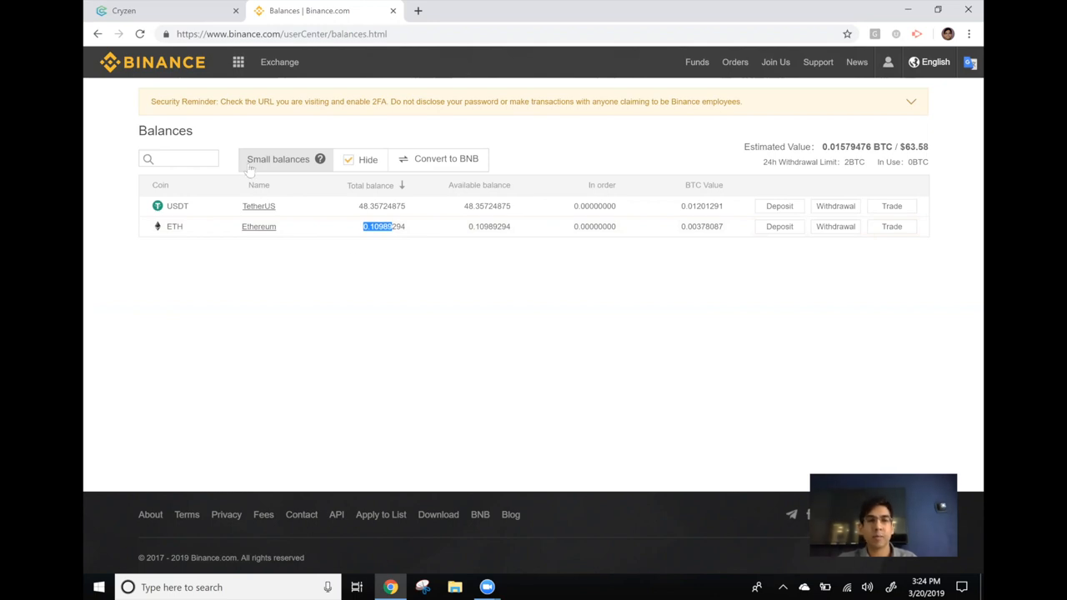
{"action": "mouse_move", "coordinate": [247, 173]}
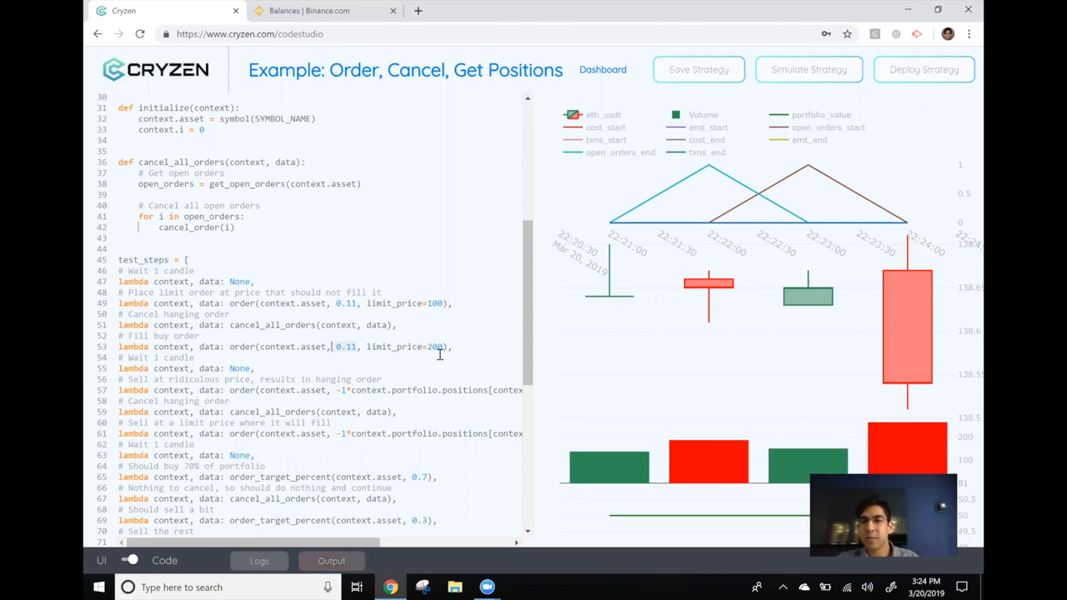
{"action": "left_click", "coordinate": [330, 560]}
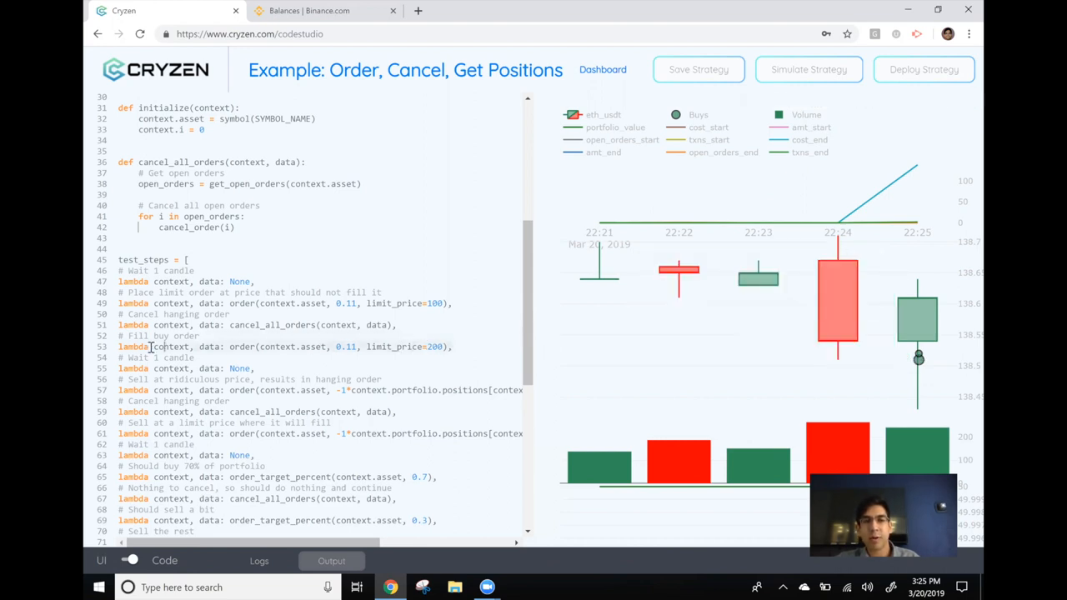
View Binance Trade History showing ETH/USDT buys near 138.51, then compare with the Cryzen chart
{"action": "left_click", "coordinate": [323, 10]}
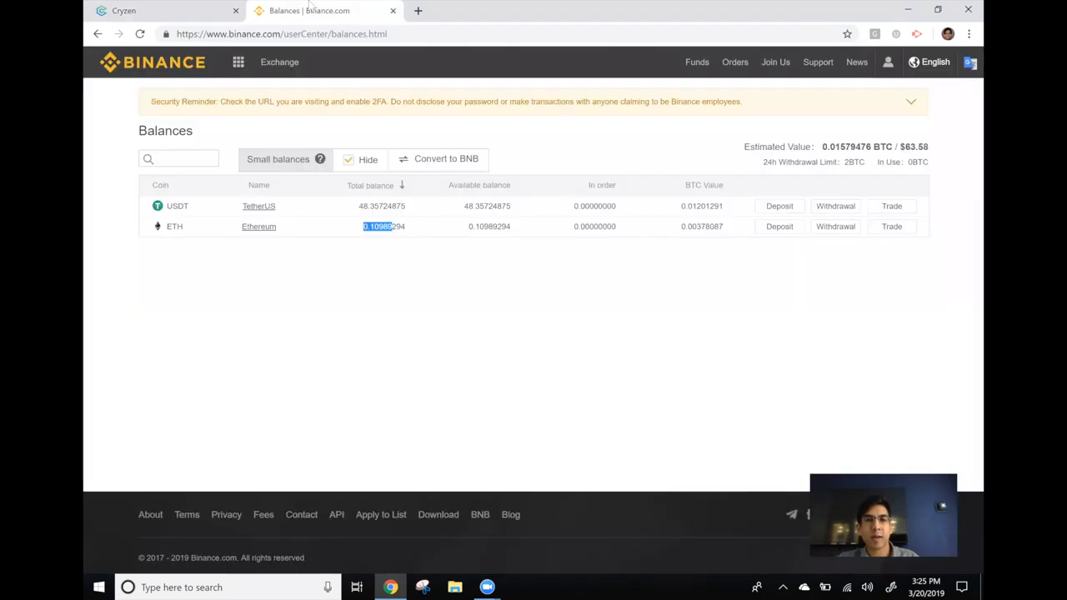
{"action": "left_click", "coordinate": [733, 62]}
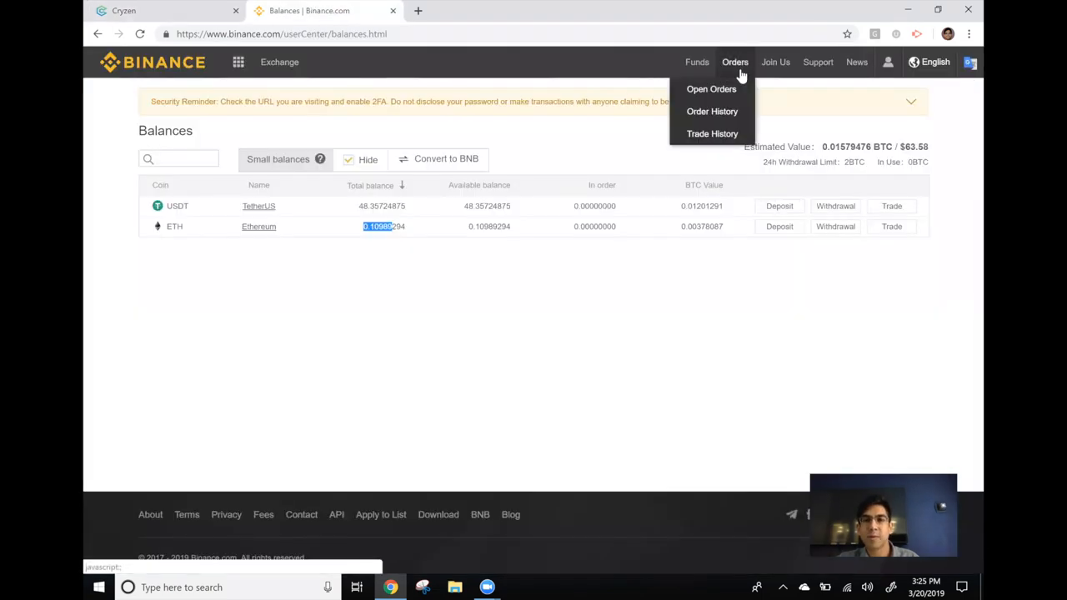
{"action": "left_click", "coordinate": [712, 133]}
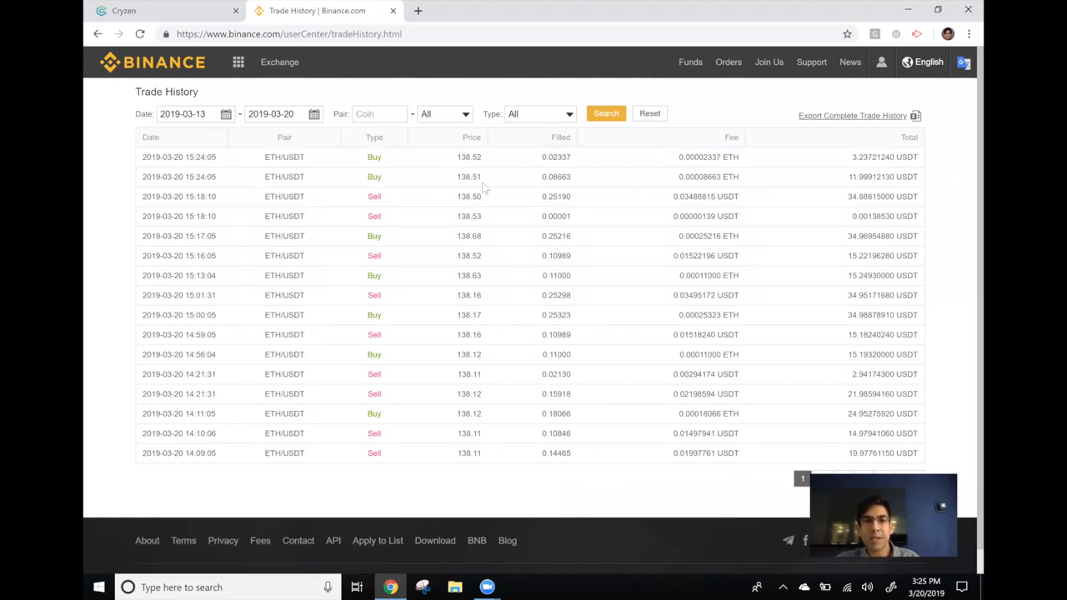
{"action": "double_click", "coordinate": [468, 176]}
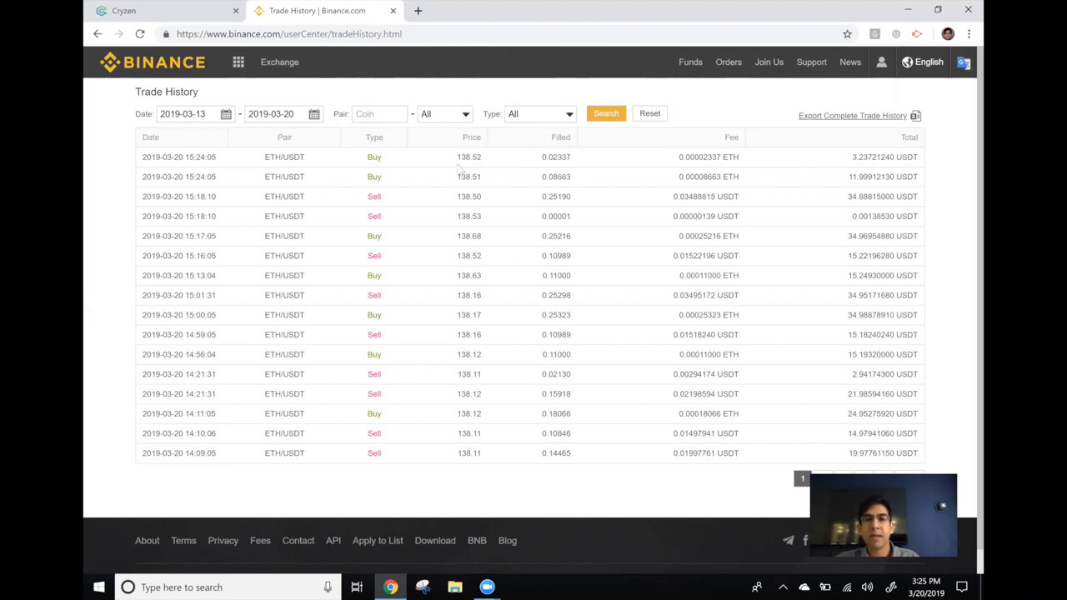
{"action": "mouse_move", "coordinate": [486, 182]}
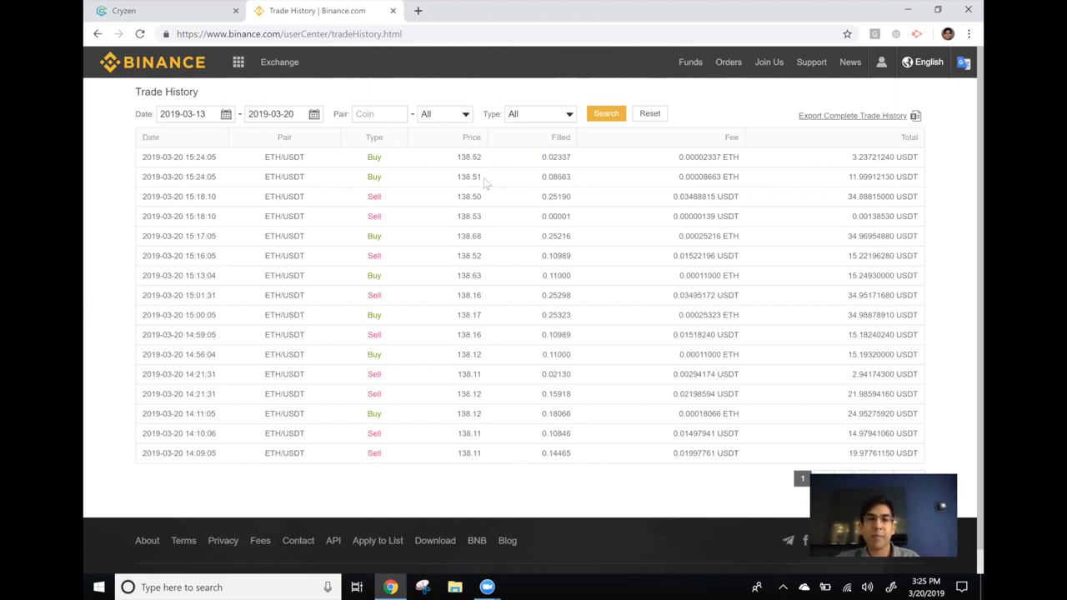
{"action": "double_click", "coordinate": [468, 177]}
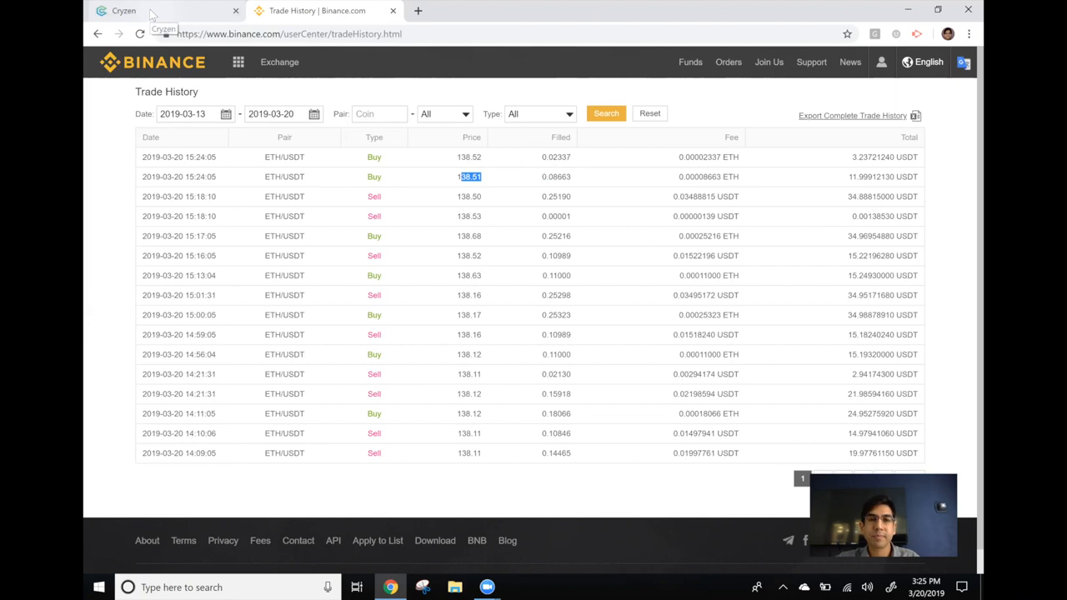
{"action": "left_click", "coordinate": [123, 10]}
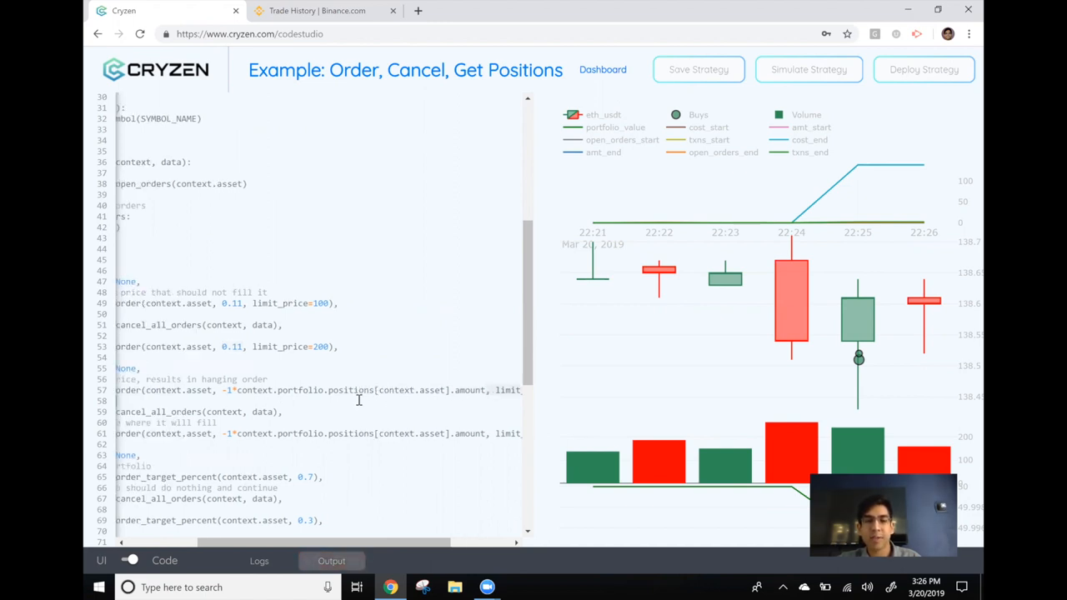
Read the sell orders' limit_price values of 200 and 100, then return to Binance
{"action": "left_click", "coordinate": [235, 390]}
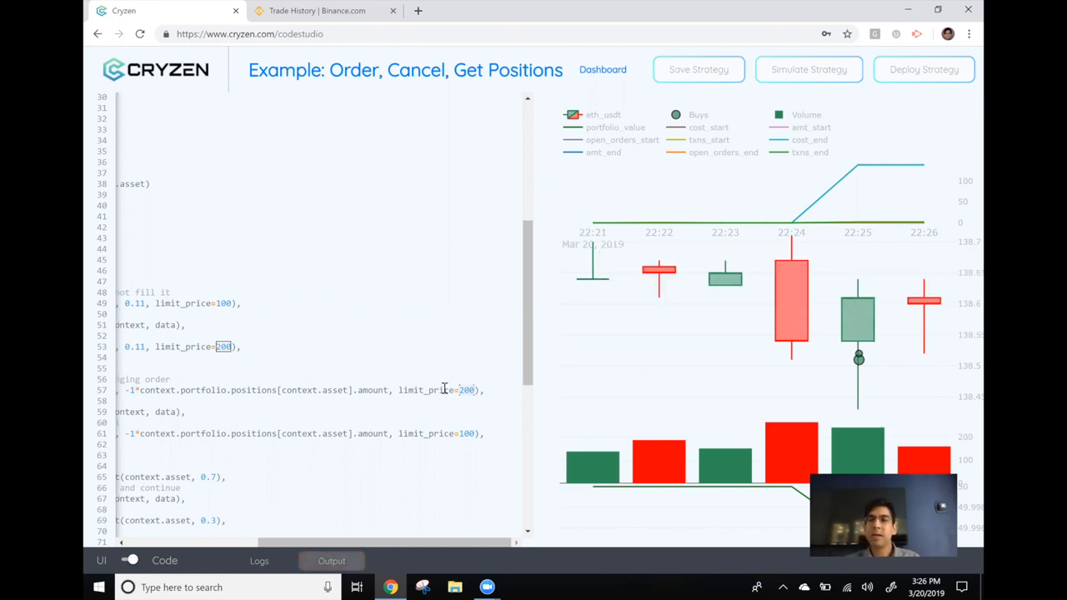
{"action": "left_click", "coordinate": [317, 10]}
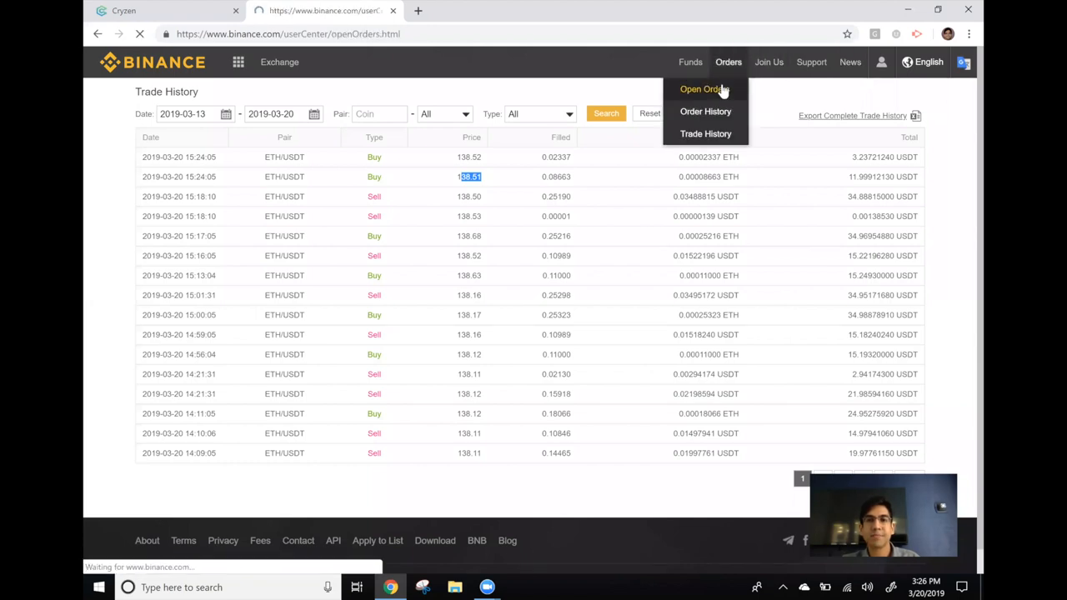
Find the ETH/USDT limit sell at 200 with amount 0.10989 in Open Orders, then return to Cryzen
{"action": "left_click", "coordinate": [704, 90]}
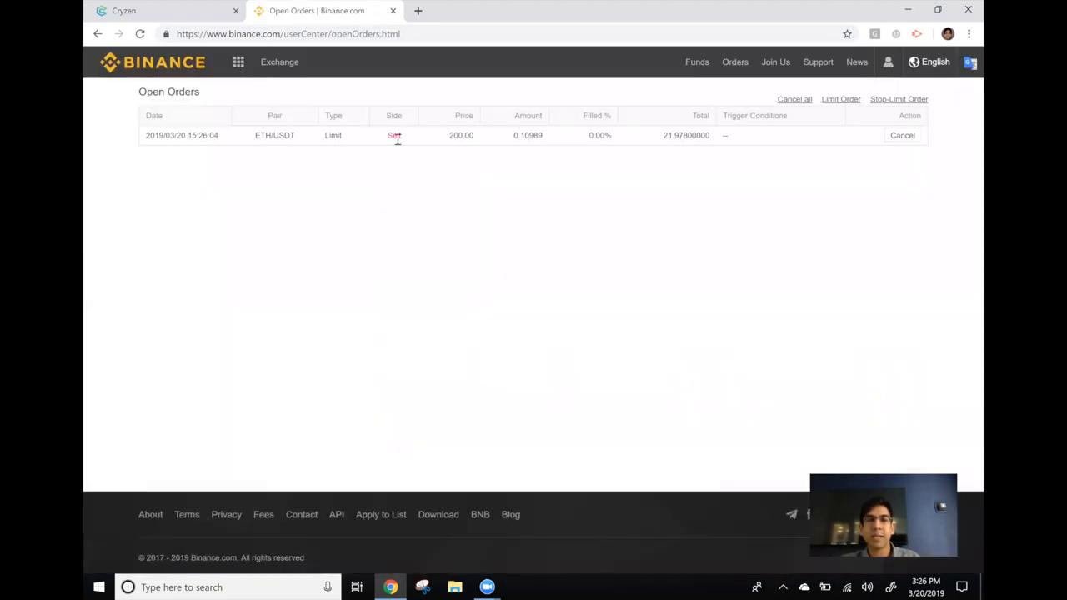
{"action": "double_click", "coordinate": [393, 135]}
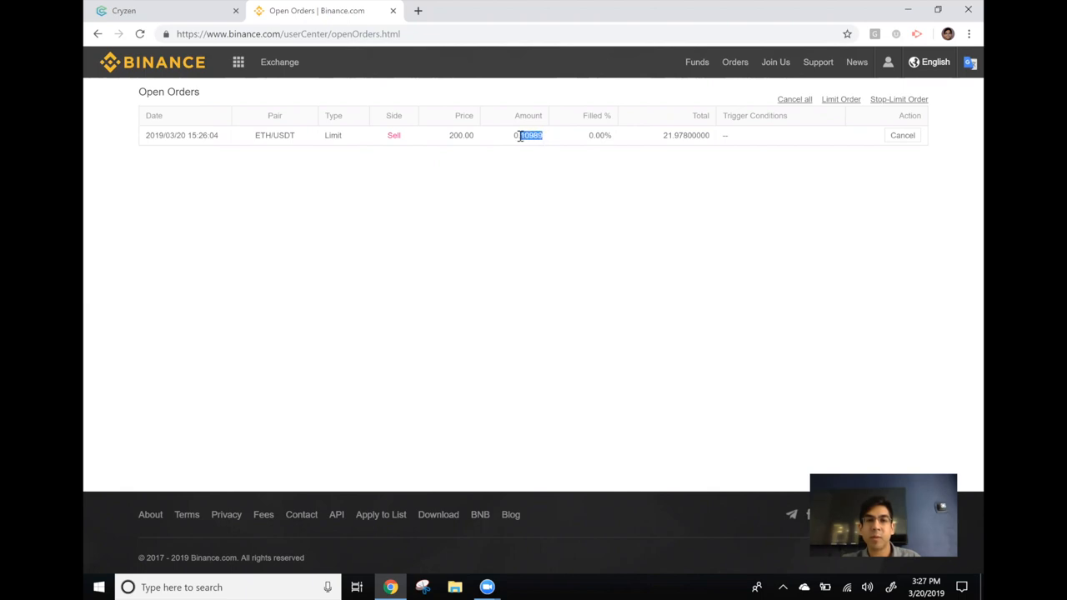
{"action": "left_click", "coordinate": [124, 10]}
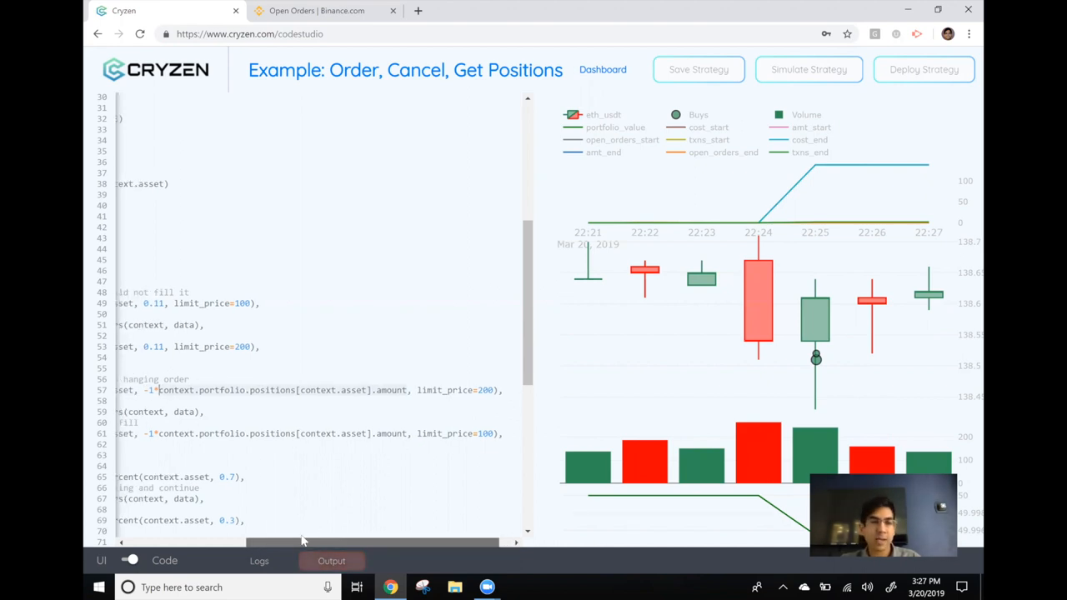
Review the Cancel hanging order step in the code, then return to Binance's orders
{"action": "scroll", "scroll_direction": "left", "scroll_amount": 3}
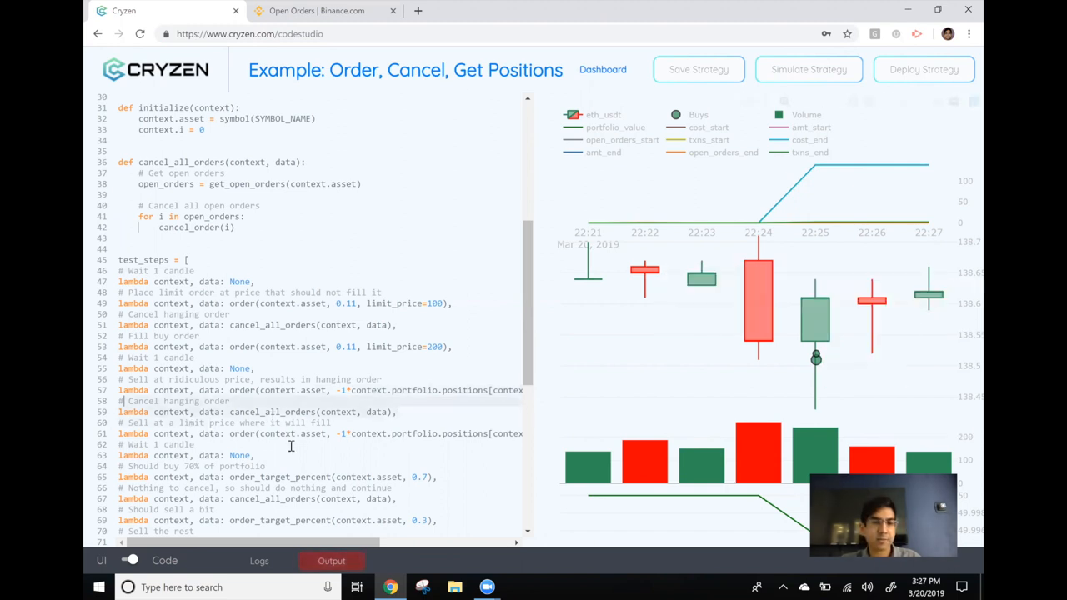
{"action": "left_click", "coordinate": [325, 10]}
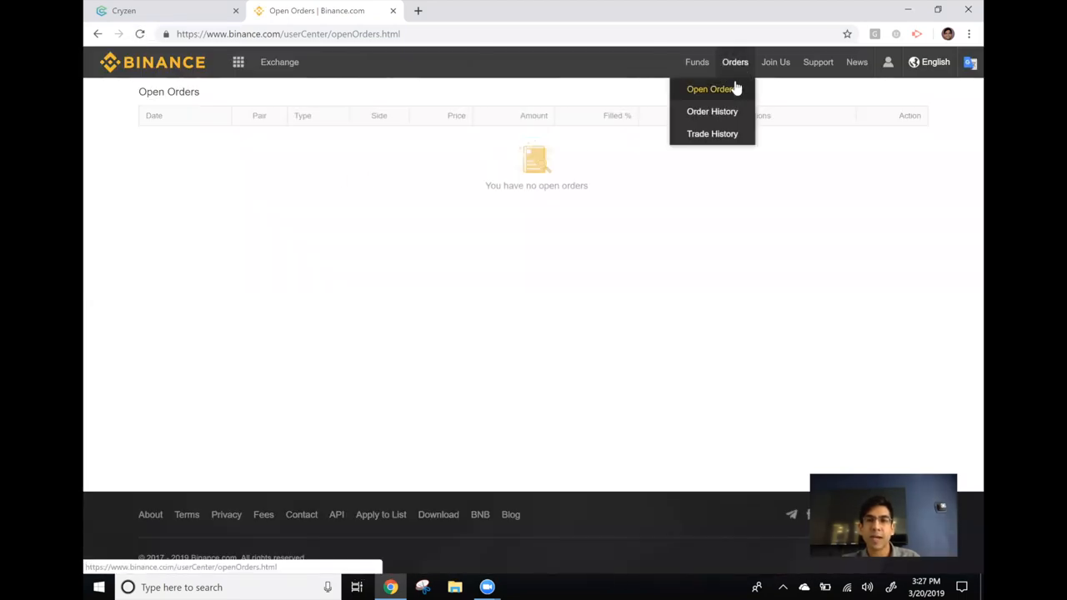
{"action": "mouse_move", "coordinate": [697, 61]}
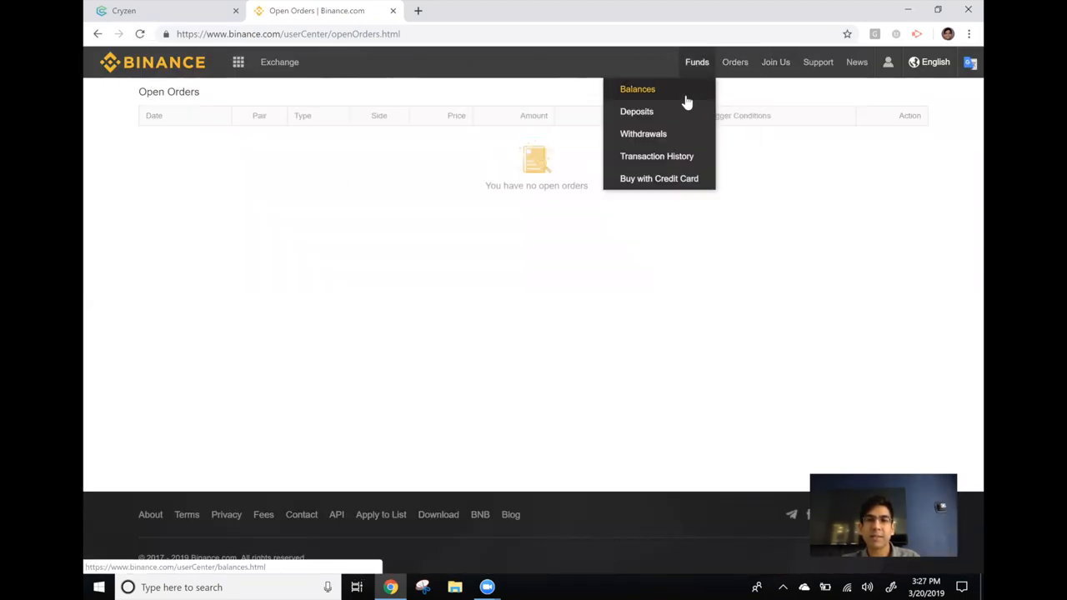
Refresh the Binance balances, now about 63.57 USDT after the ETH sell
{"action": "left_click", "coordinate": [637, 90]}
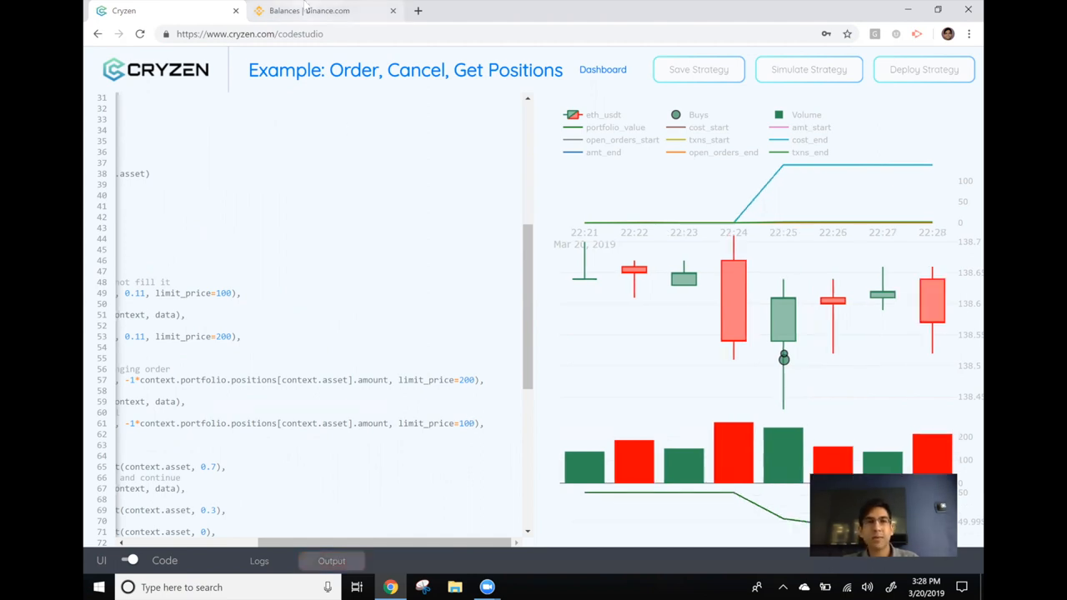
{"action": "left_click", "coordinate": [325, 10]}
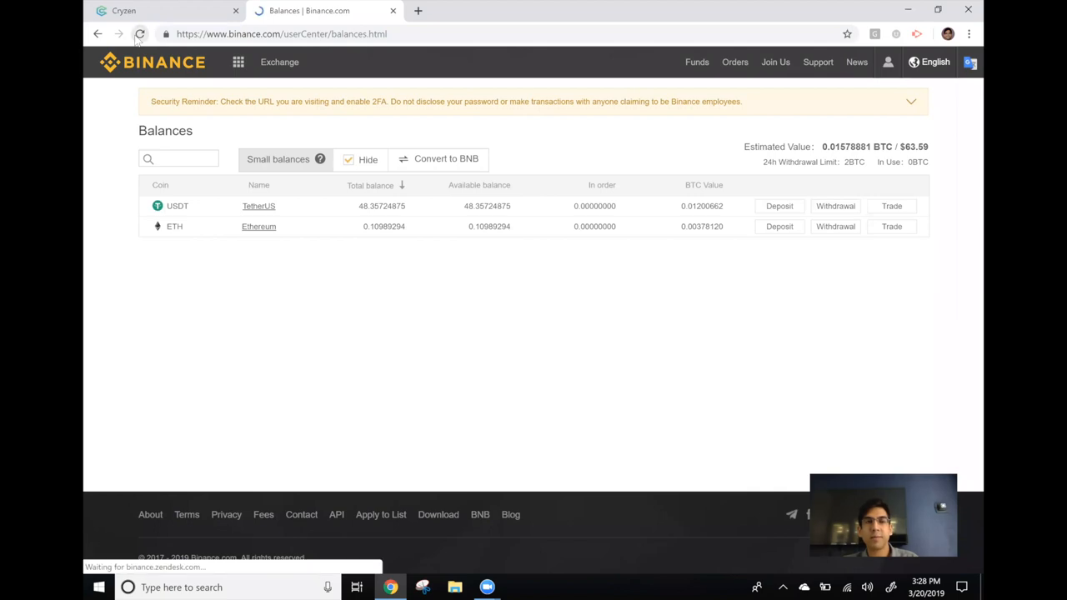
{"action": "left_click", "coordinate": [140, 33]}
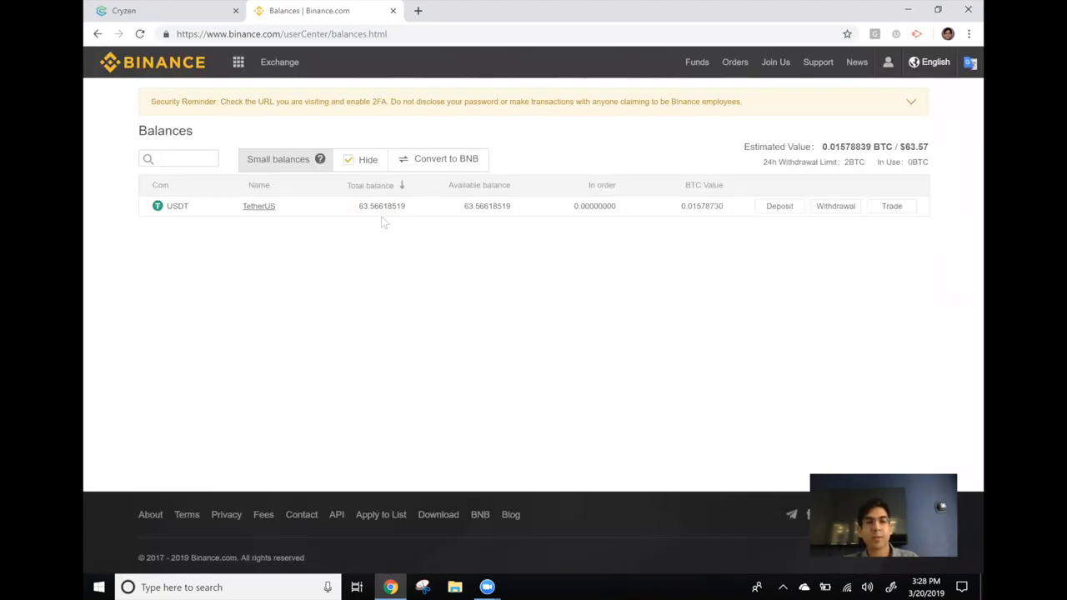
Bring up the ETH/USDT transaction history and select the latest Filled amount
{"action": "left_click", "coordinate": [697, 62]}
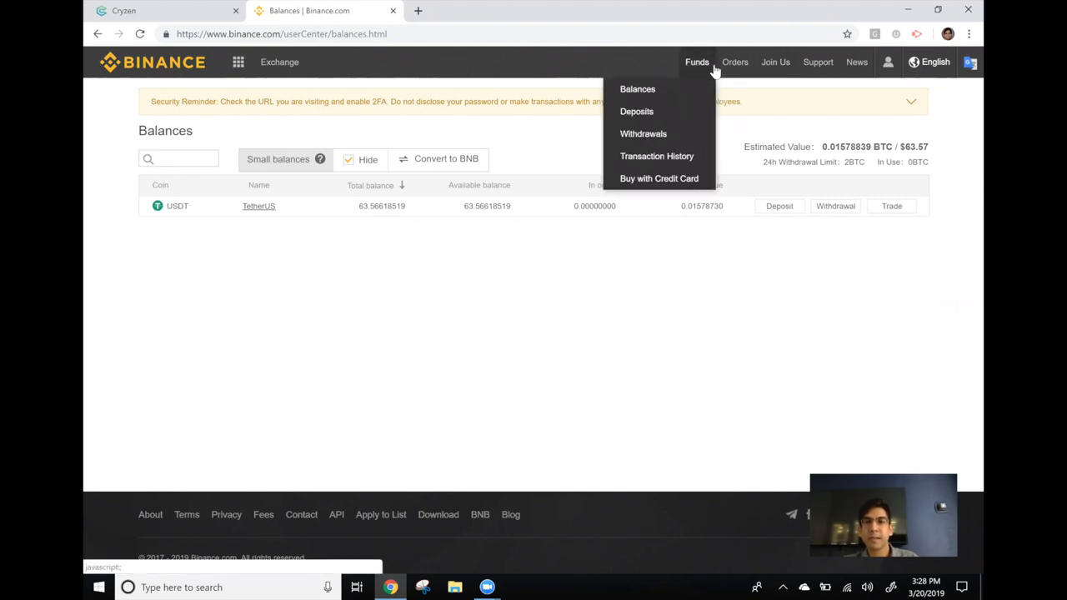
{"action": "left_click", "coordinate": [656, 157]}
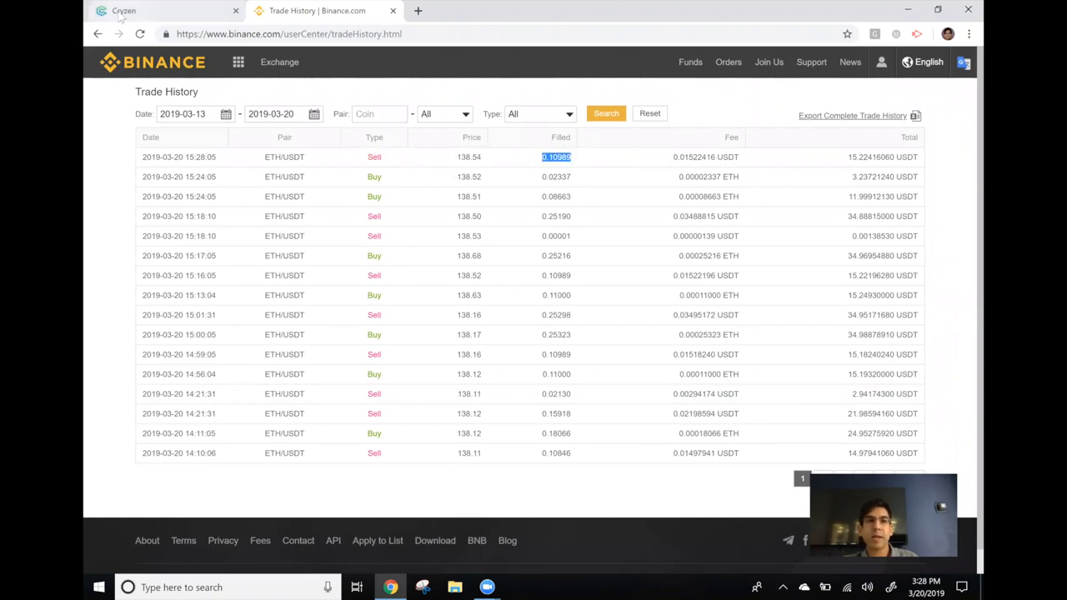
{"action": "left_click", "coordinate": [124, 10]}
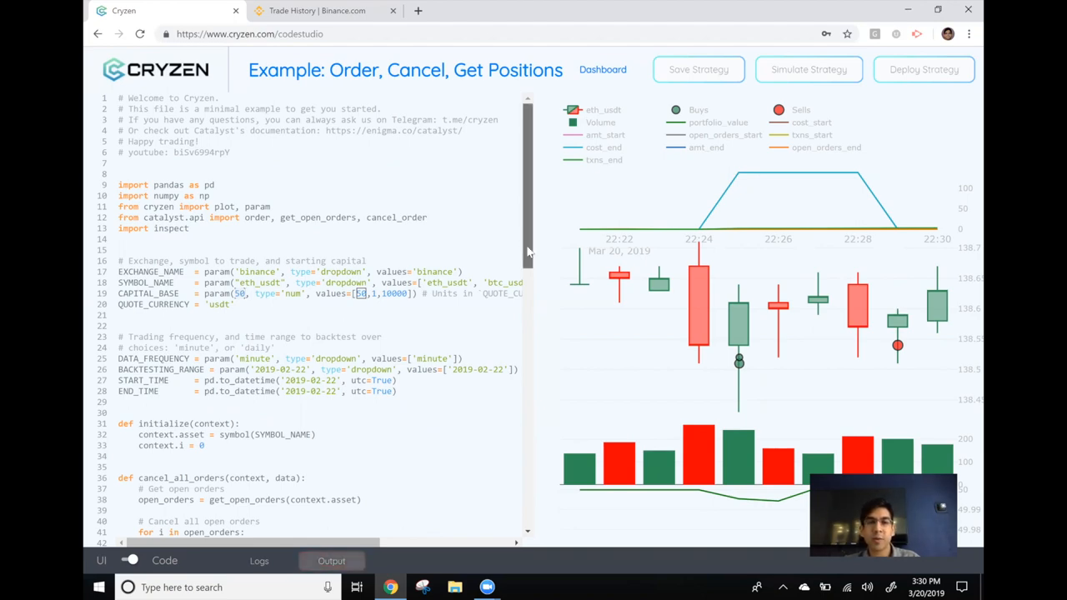
Scroll the strategy code down to the test_steps list of order_target_percent steps
{"action": "scroll", "scroll_direction": "down", "scroll_amount": 3}
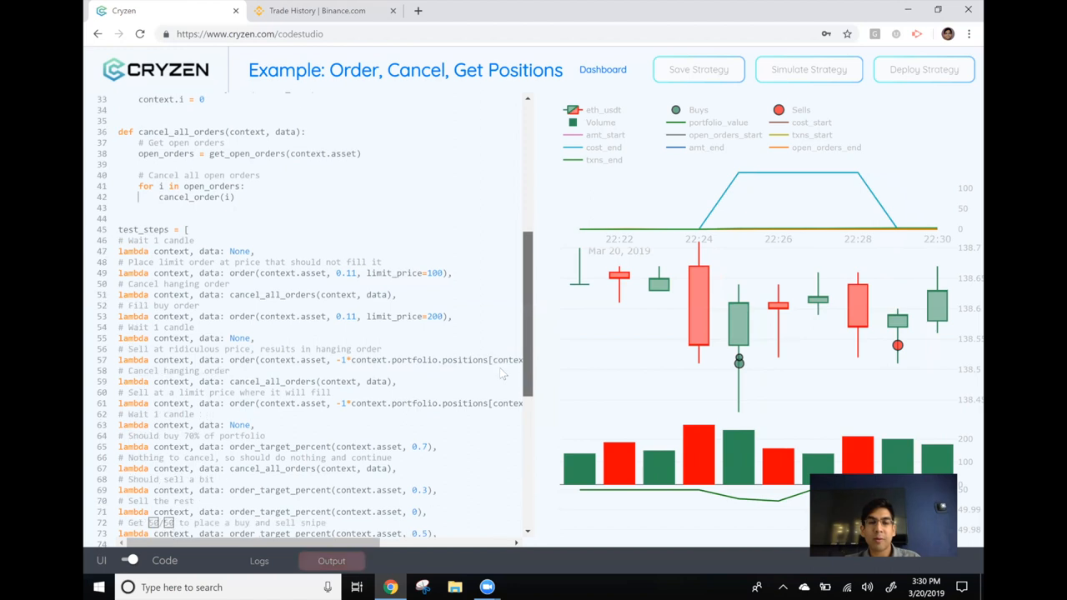
{"action": "scroll", "scroll_direction": "down", "scroll_amount": 3}
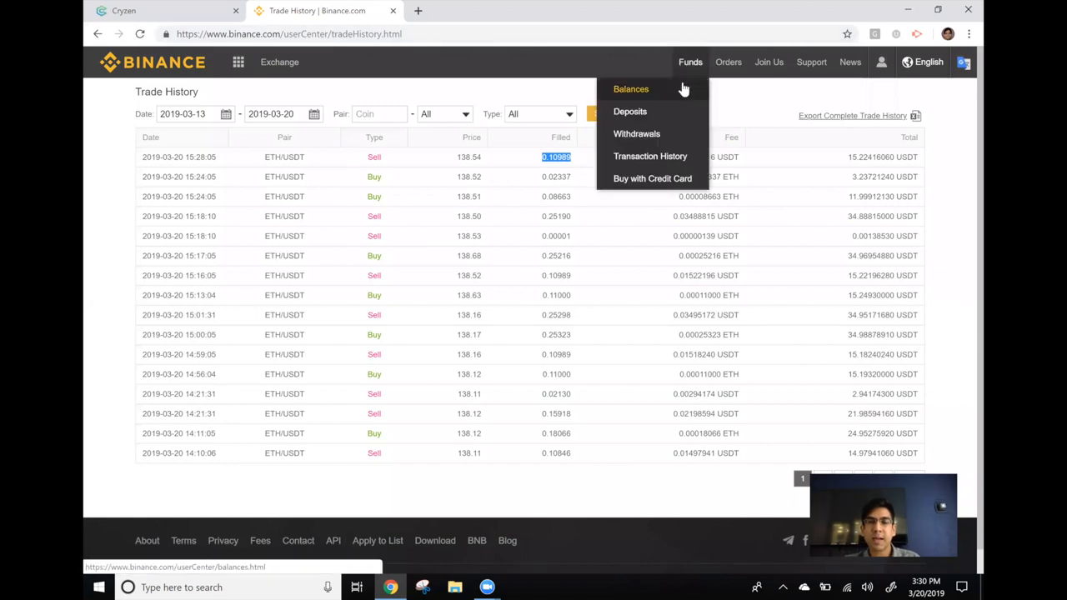
Check balances of about 28.58 USDT and 0.25208061 ETH and select the ETH total
{"action": "left_click", "coordinate": [630, 89]}
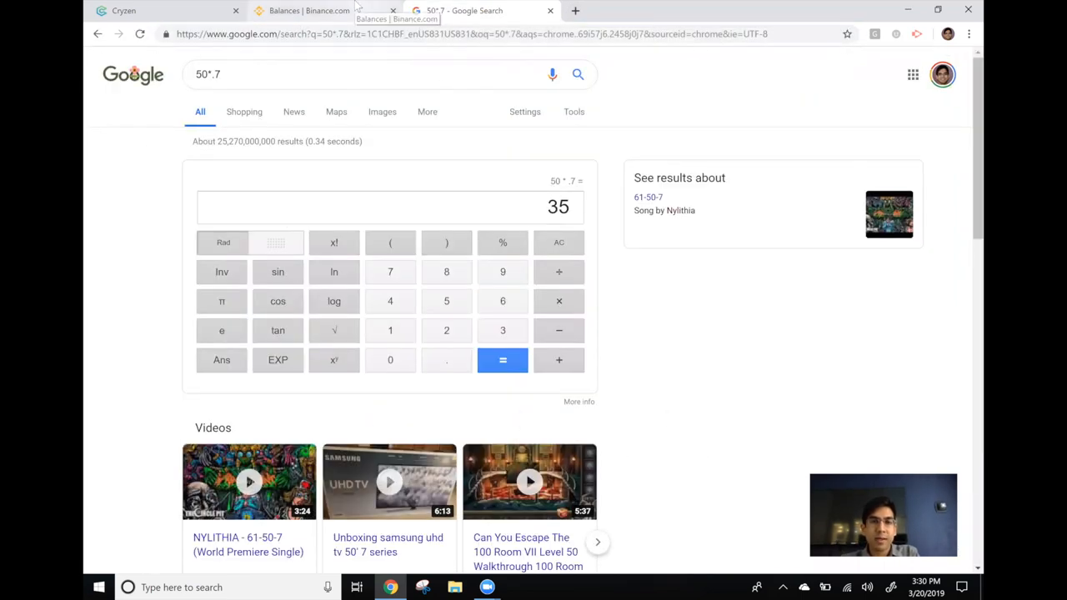
{"action": "left_click", "coordinate": [310, 10]}
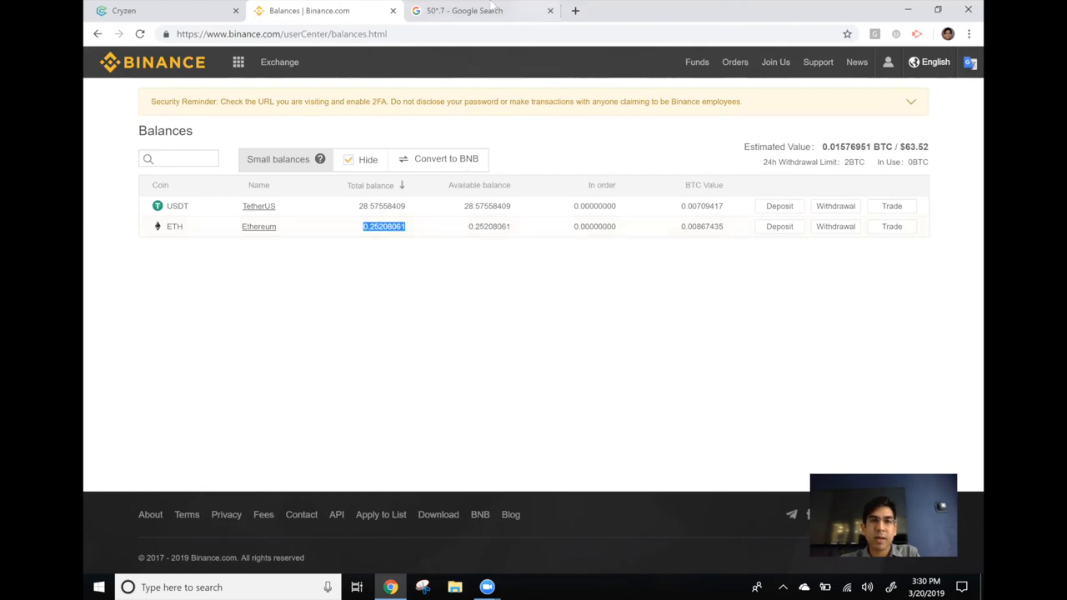
{"action": "left_click", "coordinate": [484, 10]}
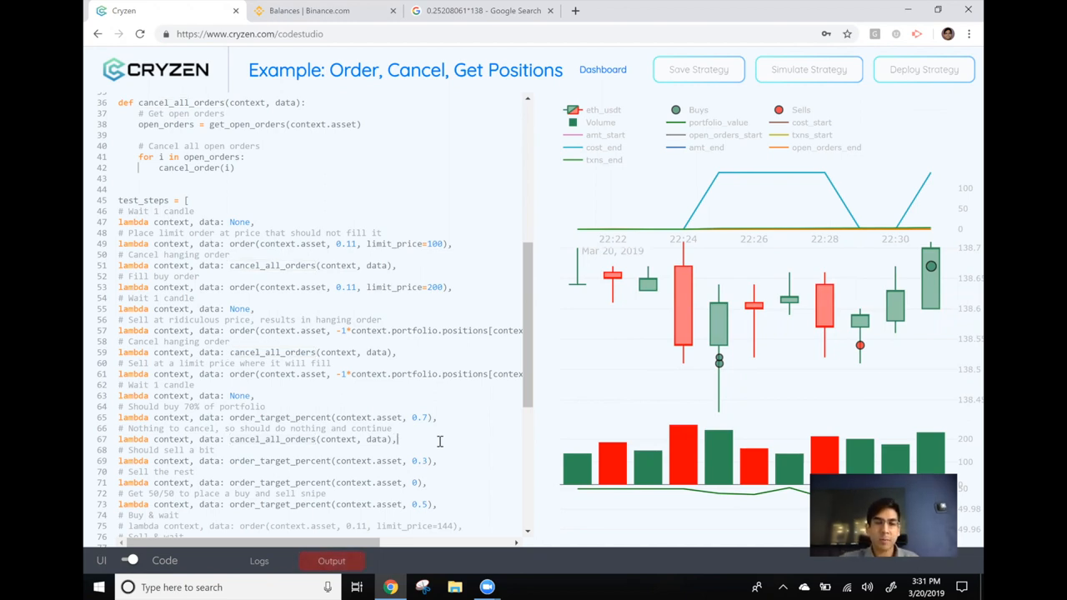
Return to the live Cryzen chart to watch new candles and the next buy marker
{"action": "left_click", "coordinate": [440, 460]}
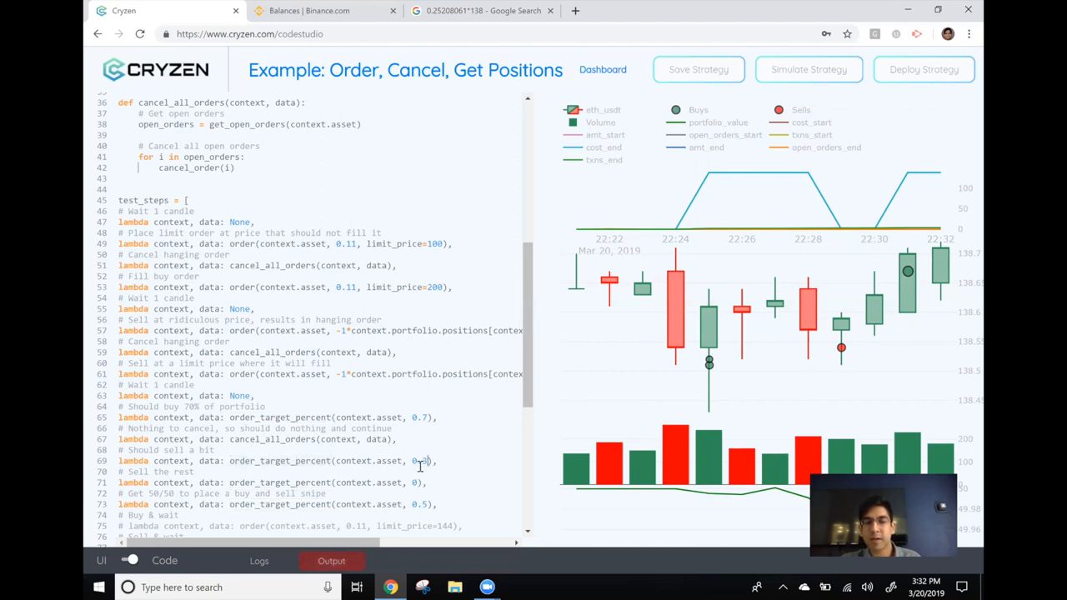
Recheck the Binance balances, still about 28.58 USDT and 0.252 ETH
{"action": "left_click", "coordinate": [323, 10]}
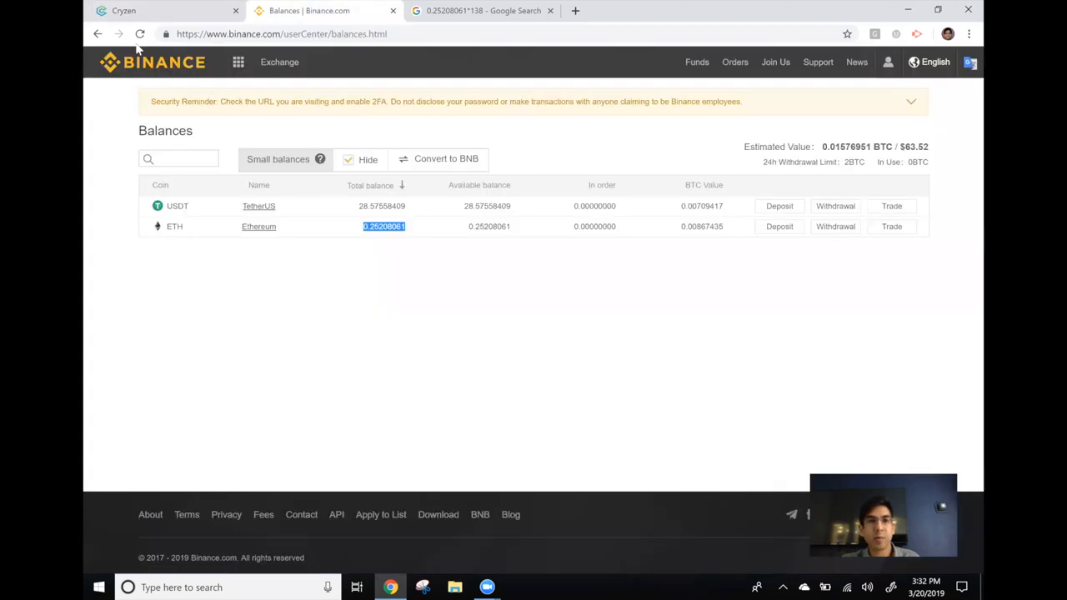
{"action": "left_click", "coordinate": [140, 33]}
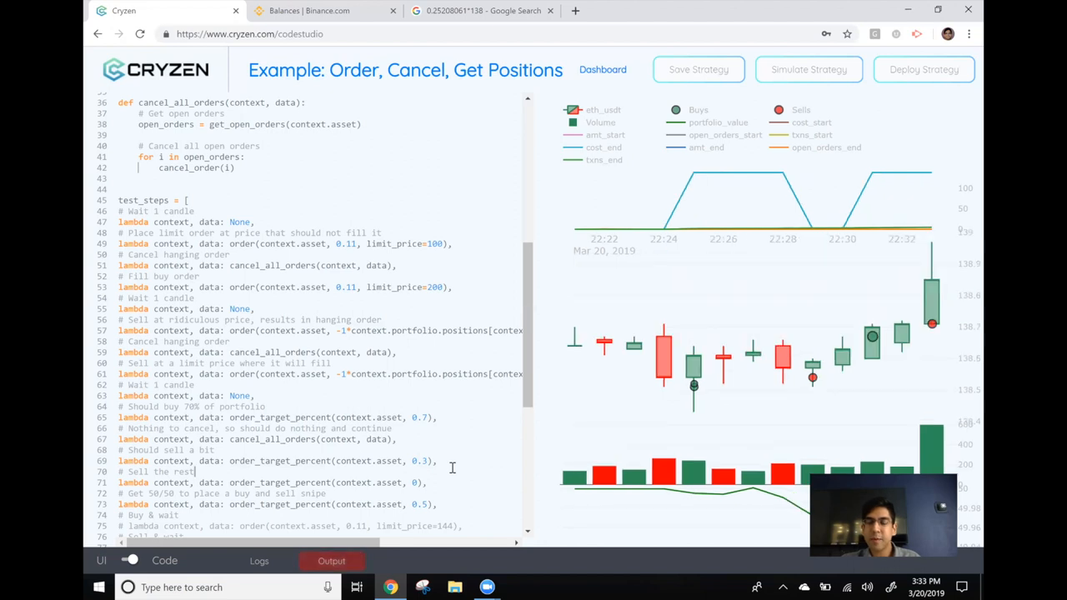
Keep order_target_percent at 0 in the Sell the rest step and show the 22:25 trade's details
{"action": "scroll", "scroll_direction": "down", "scroll_amount": 3}
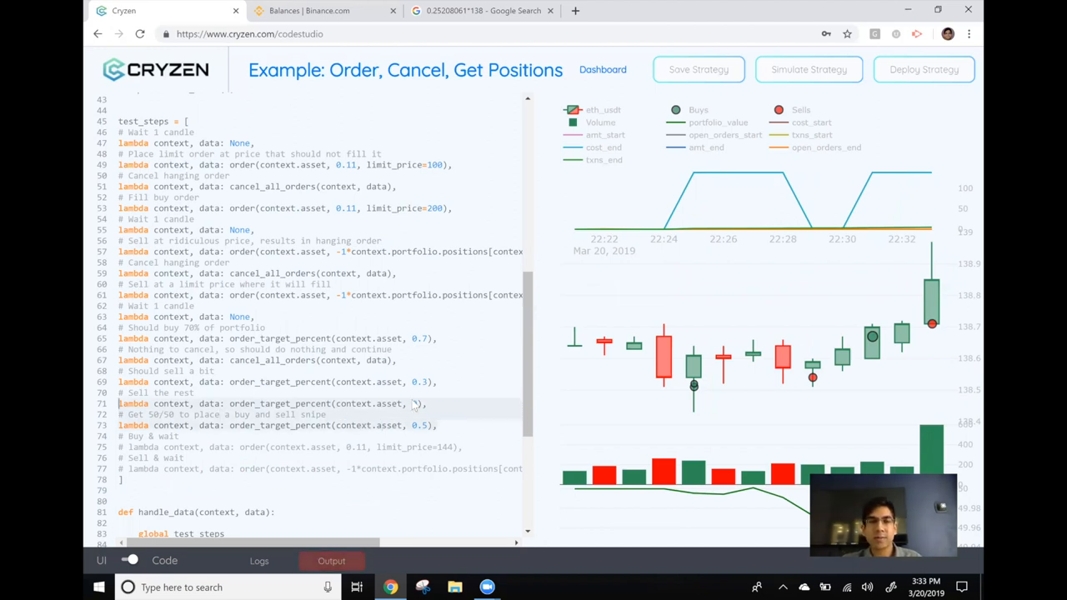
{"action": "type", "text": "0"}
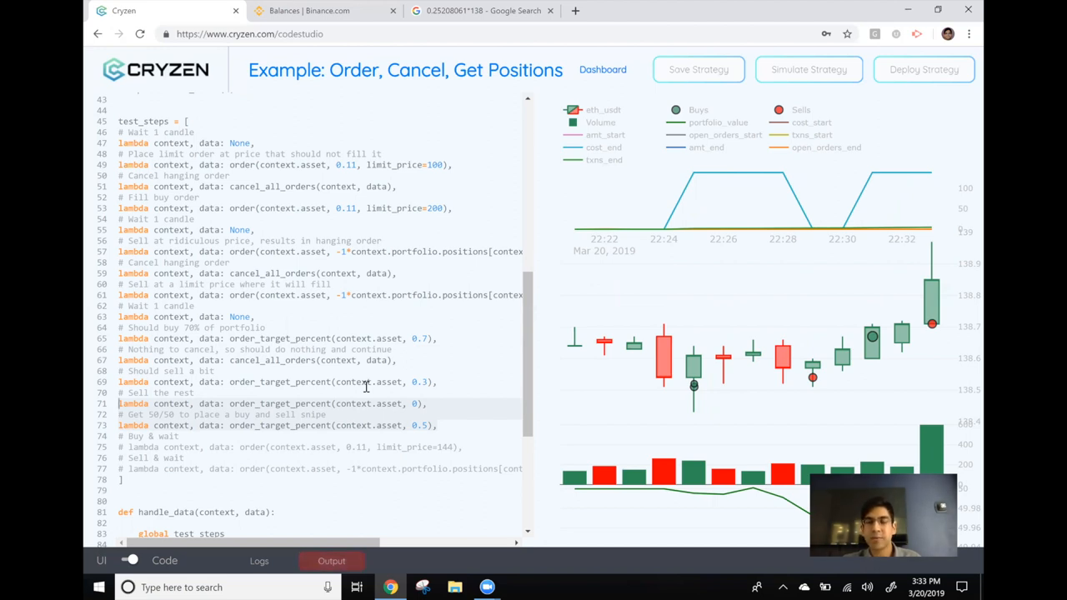
{"action": "left_click", "coordinate": [330, 559]}
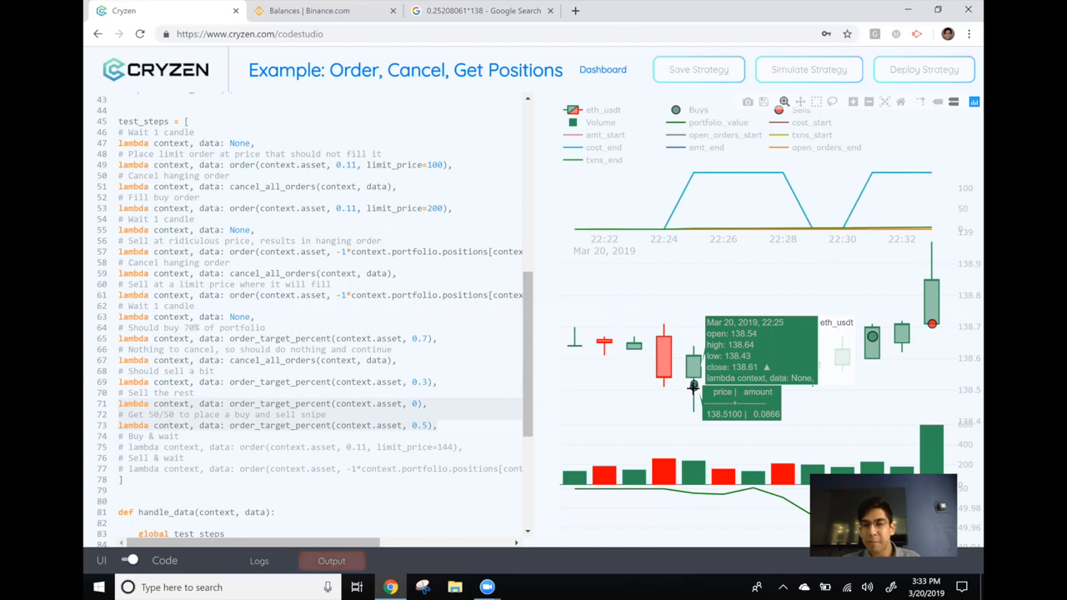
{"action": "left_click", "coordinate": [119, 403]}
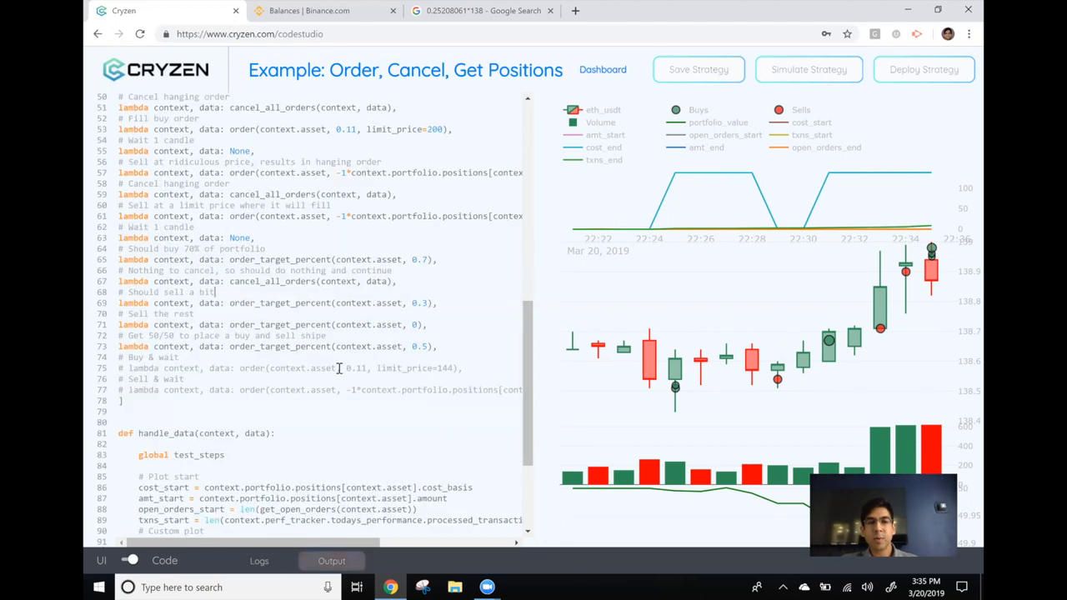
Highlight cost_basis and amount in handle_data's plotting code, then leave for the dashboard
{"action": "scroll", "scroll_direction": "down", "scroll_amount": 3}
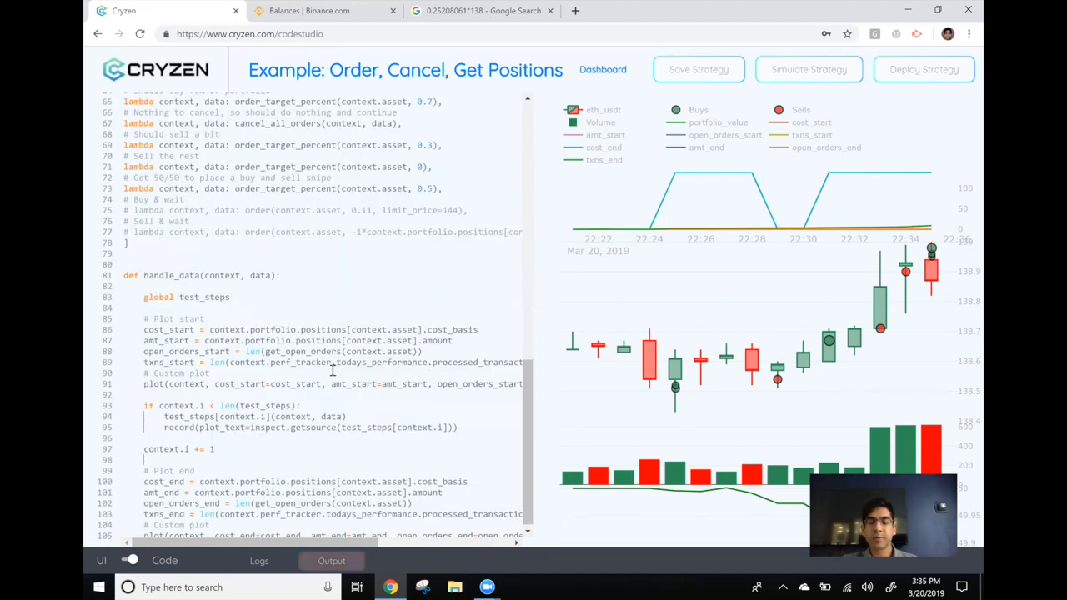
{"action": "double_click", "coordinate": [294, 383]}
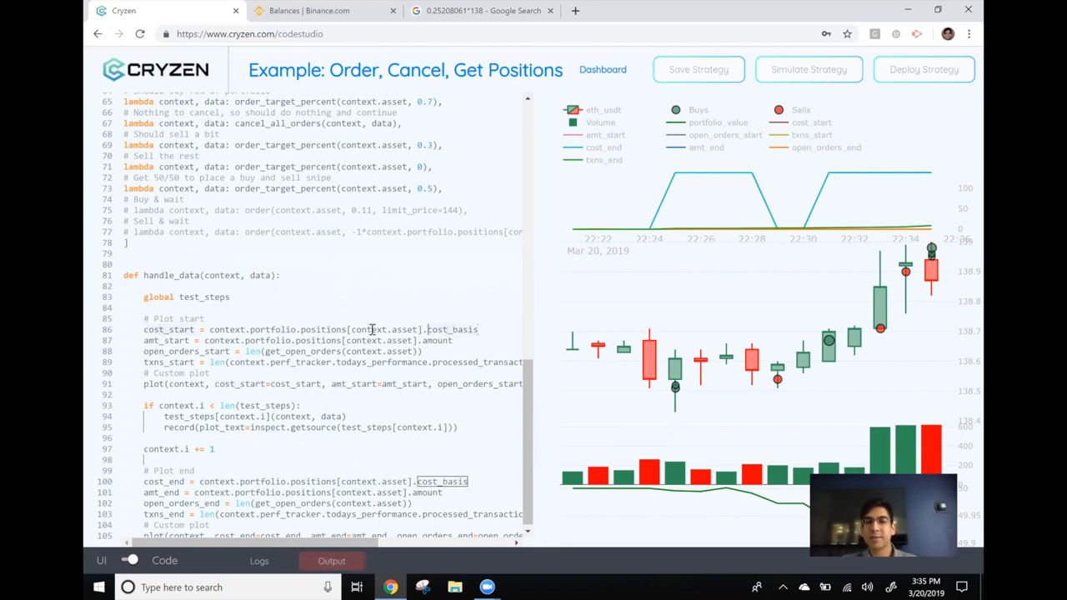
{"action": "double_click", "coordinate": [404, 330]}
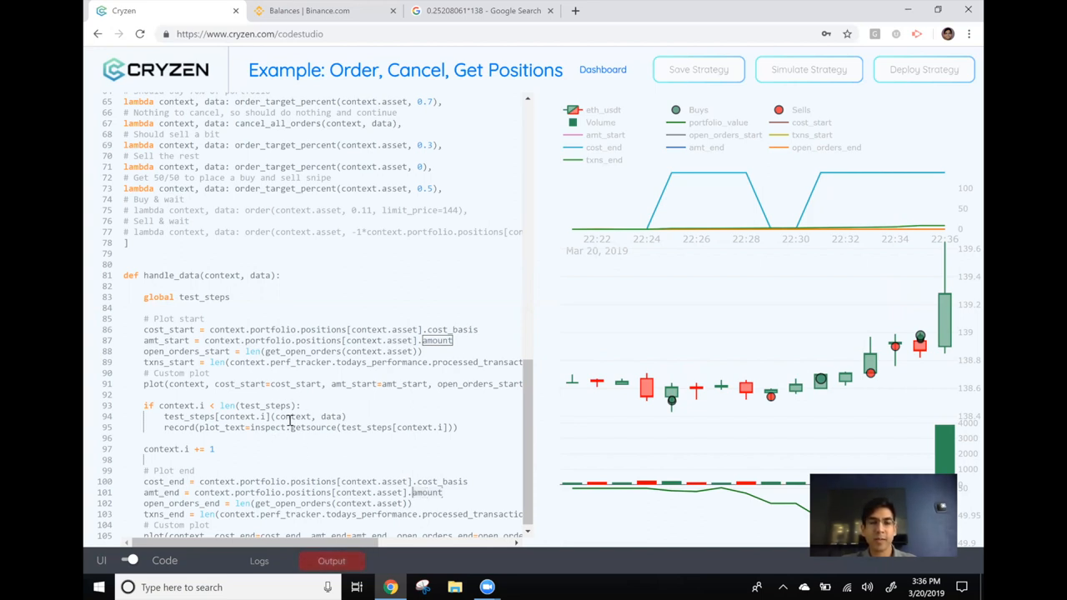
{"action": "mouse_move", "coordinate": [426, 496]}
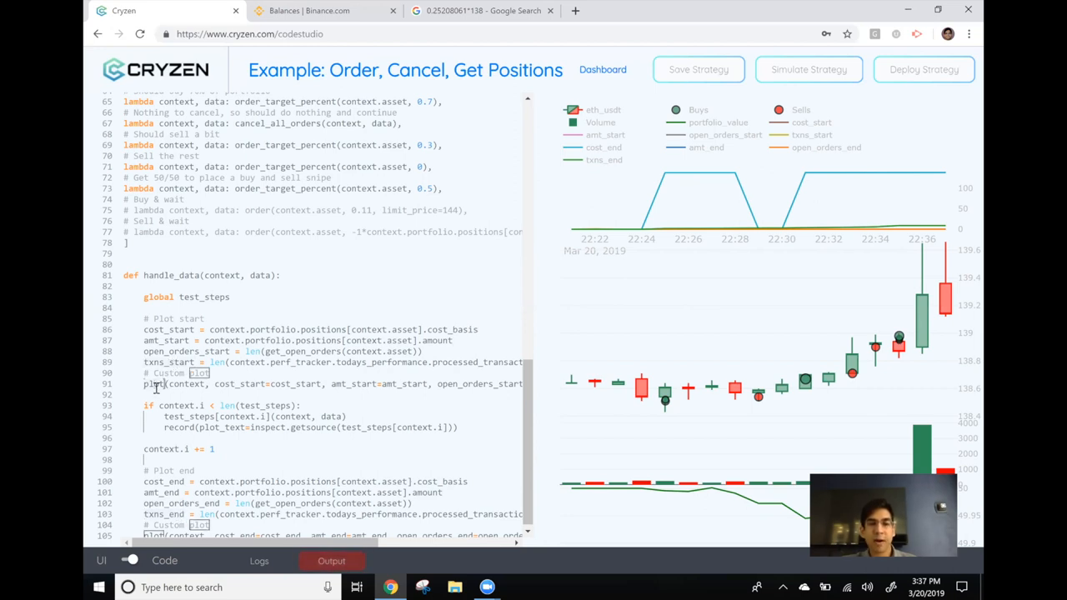
{"action": "scroll", "scroll_direction": "right", "scroll_amount": 3}
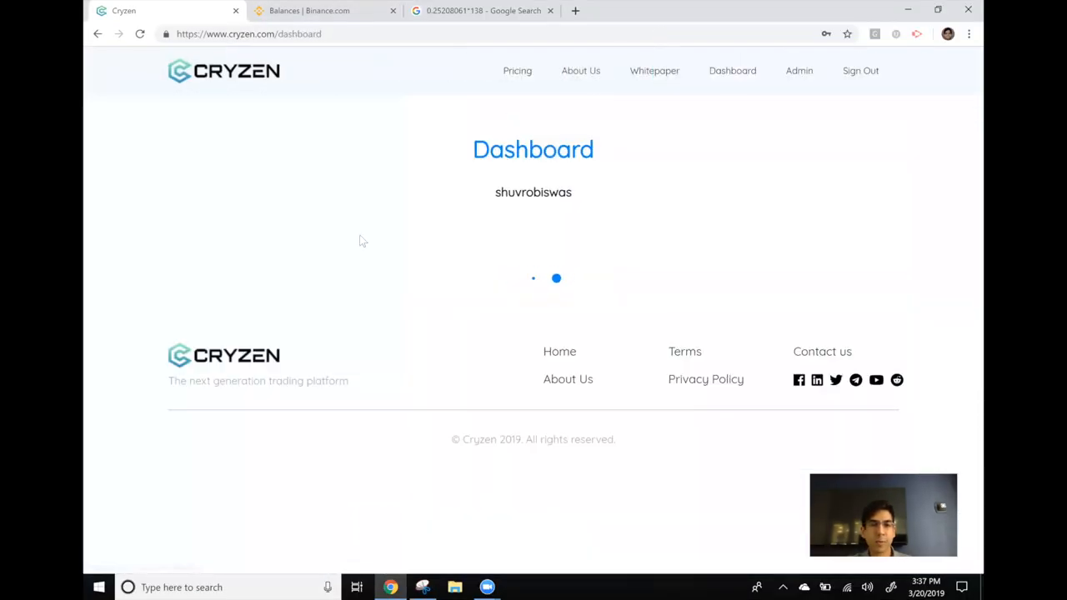
Load the example algorithm, simulate its backtest and dismiss the log output
{"action": "scroll", "scroll_direction": "down", "scroll_amount": 3}
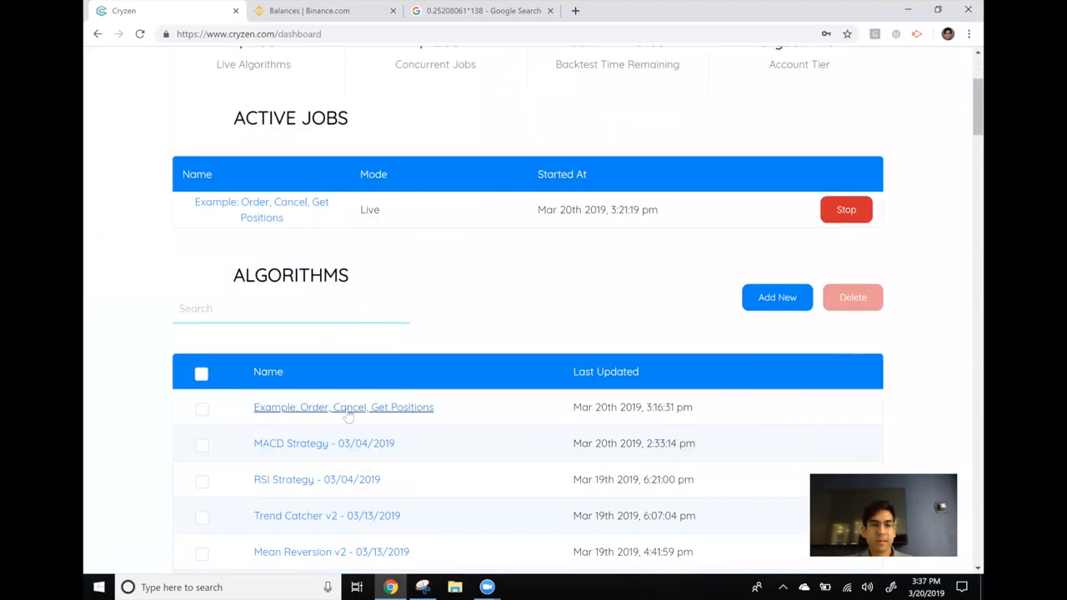
{"action": "left_click", "coordinate": [343, 407]}
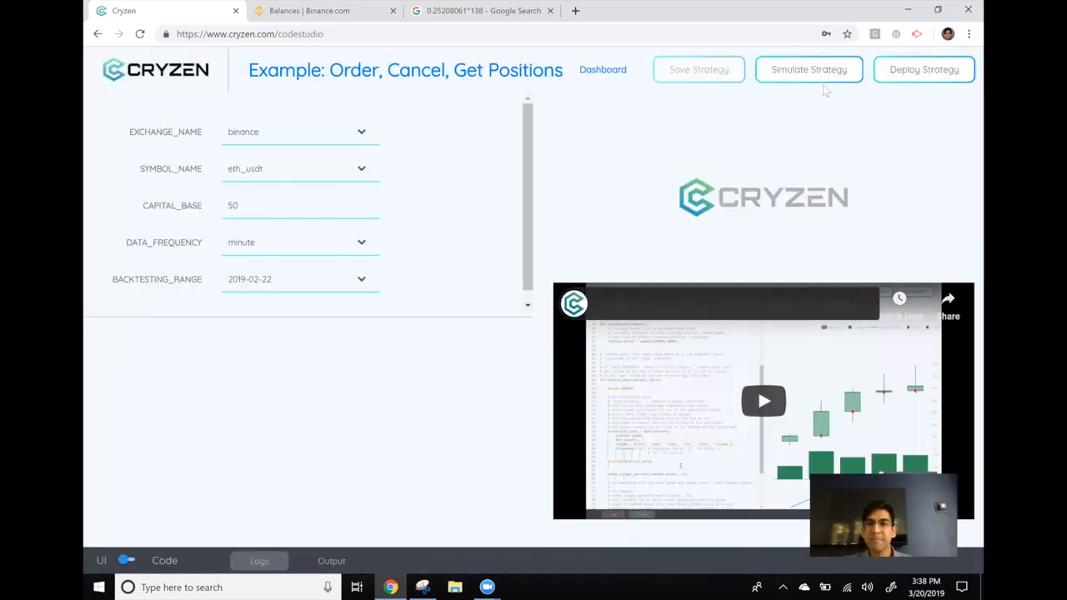
{"action": "left_click", "coordinate": [807, 70]}
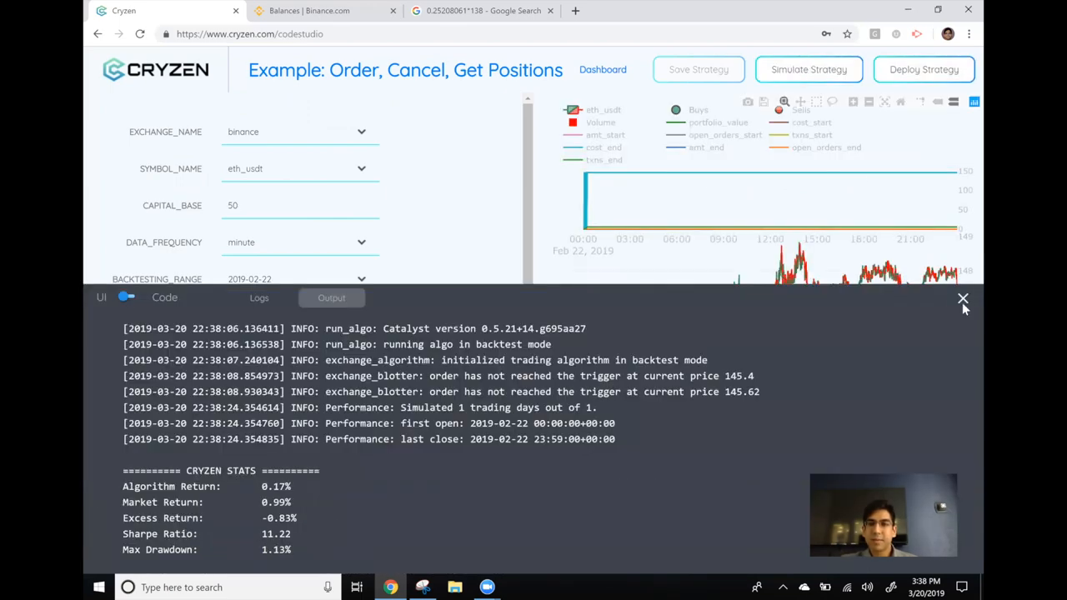
{"action": "left_click", "coordinate": [963, 299]}
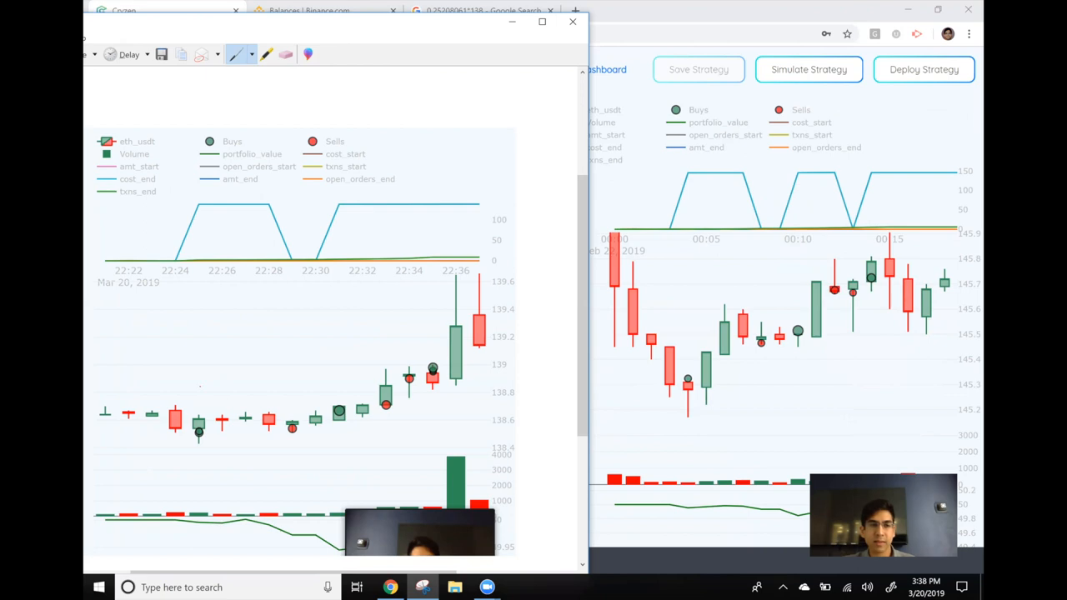
Circle the earliest small, flat candles on the live chart with the red pen
{"action": "left_click_drag", "start_coordinate": [84, 383], "coordinate": [150, 450]}
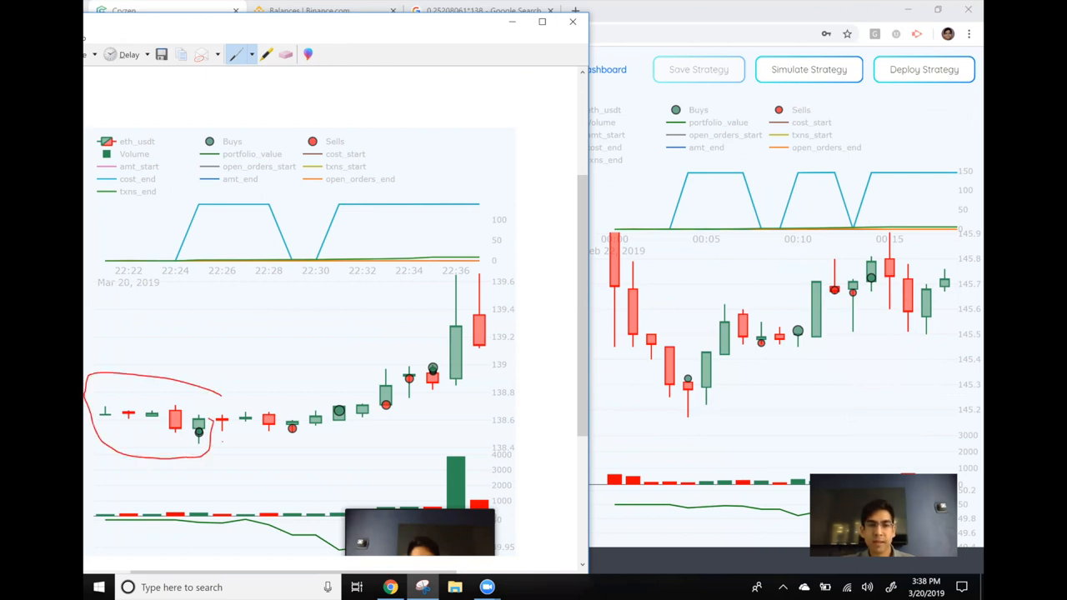